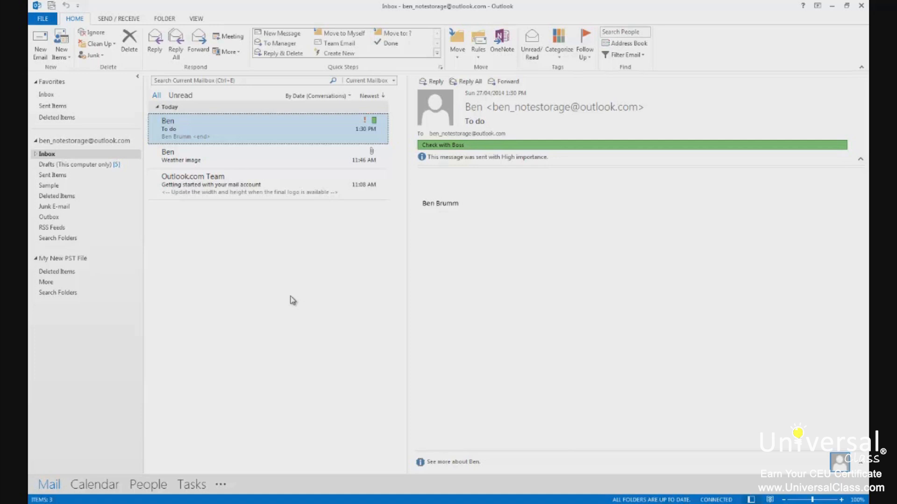
pyautogui.moveTo(288, 323)
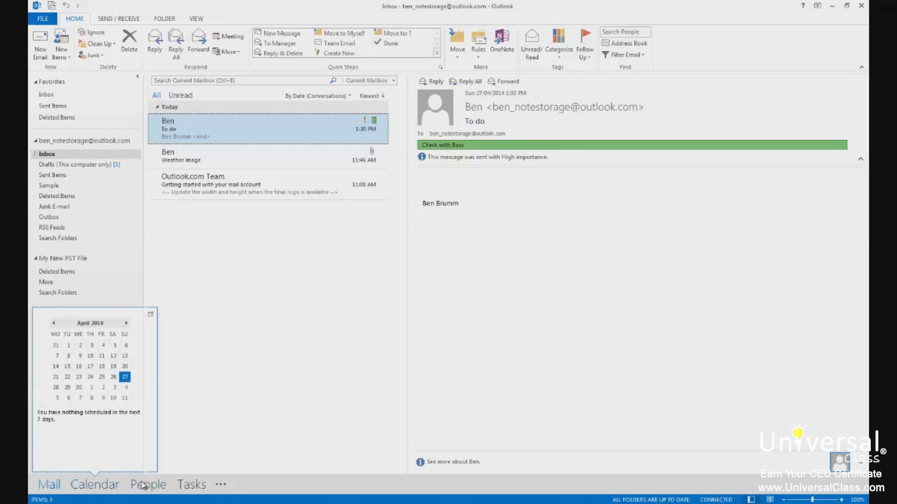
# - Switch from the mail inbox to the People (contacts) section
pyautogui.click(148, 485)
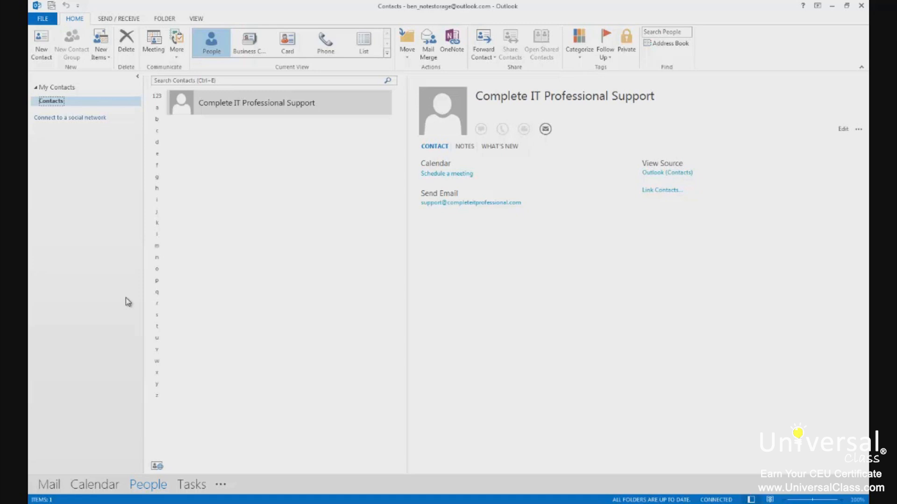
pyautogui.moveTo(127, 301)
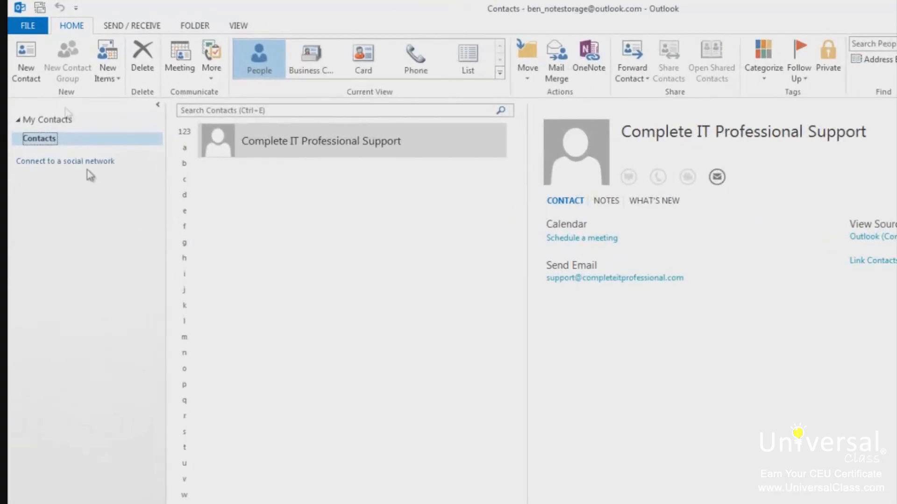
# - Start a new blank contact and bring up the Check Full Name dialog ready for the first name
pyautogui.click(25, 60)
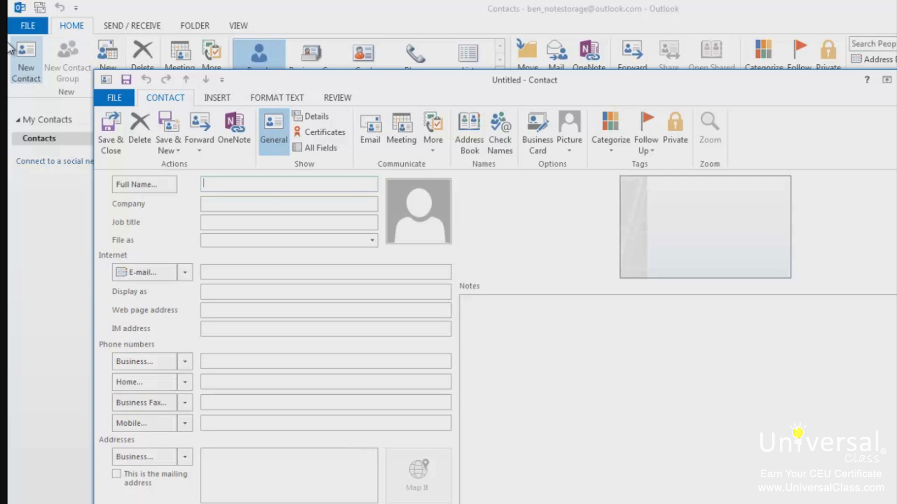
pyautogui.click(136, 184)
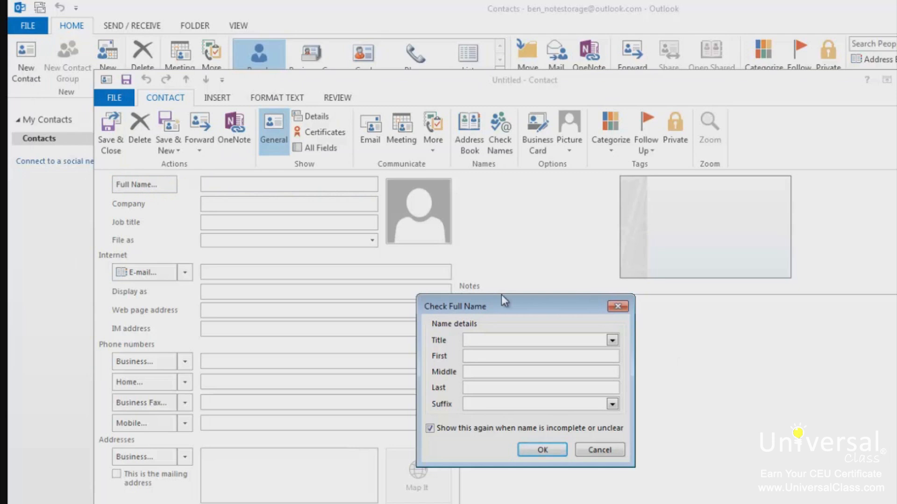
pyautogui.click(611, 340)
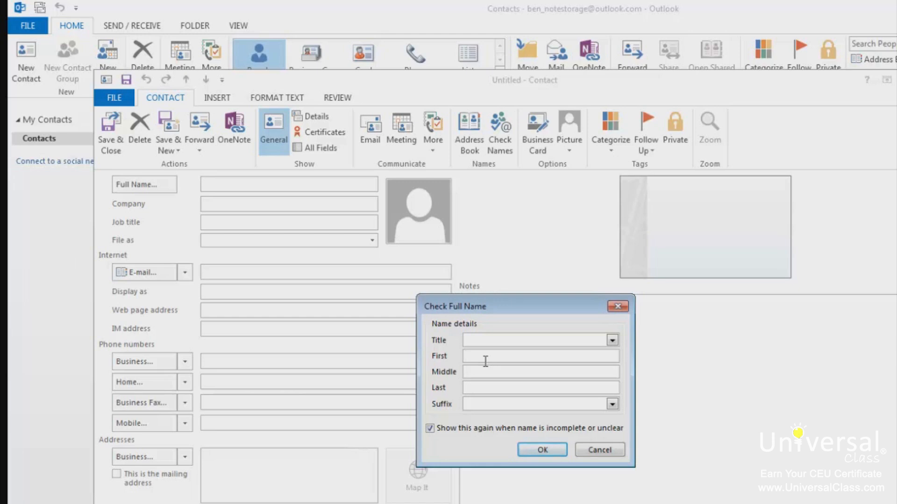
pyautogui.click(538, 356)
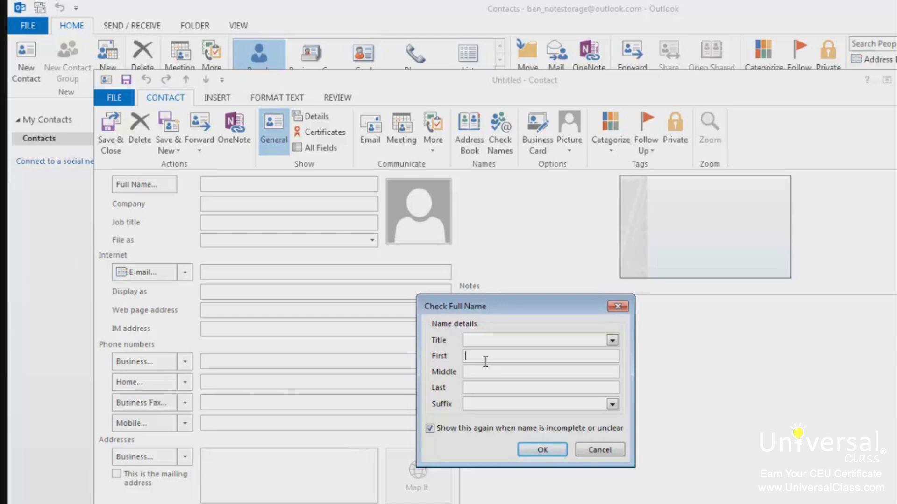
pyautogui.click(541, 449)
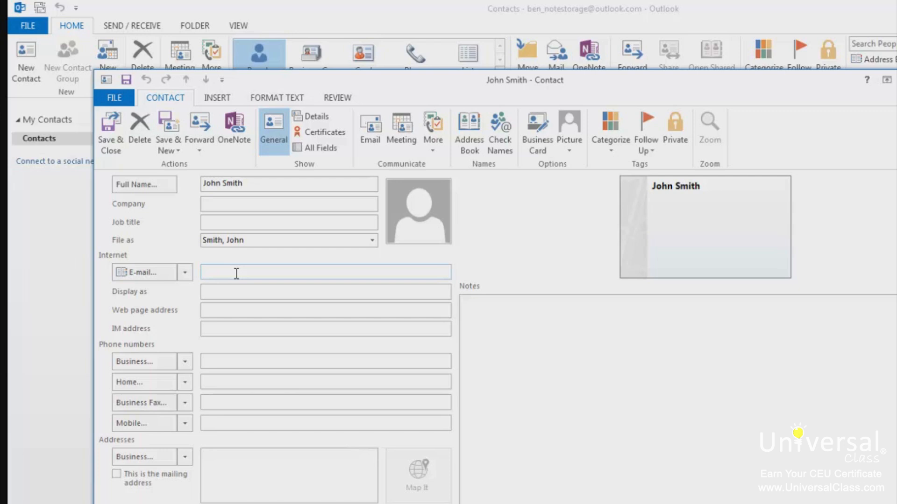
pyautogui.moveTo(192, 352)
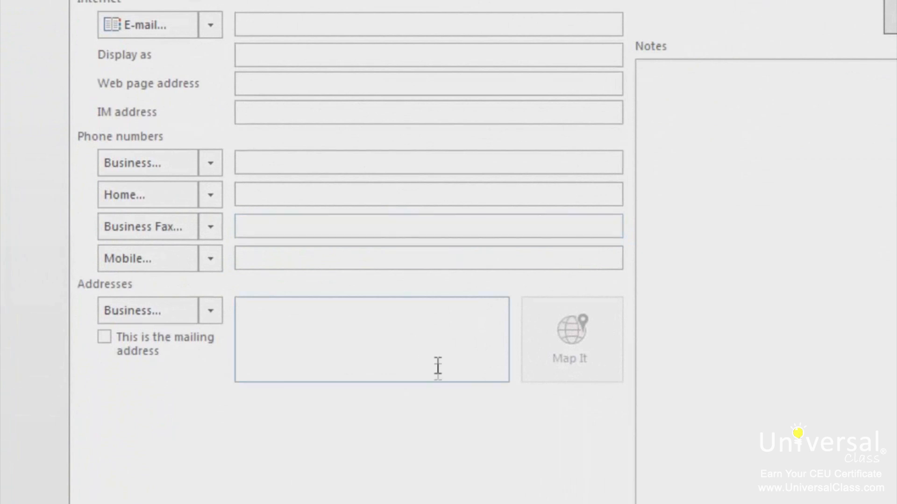
pyautogui.moveTo(453, 322)
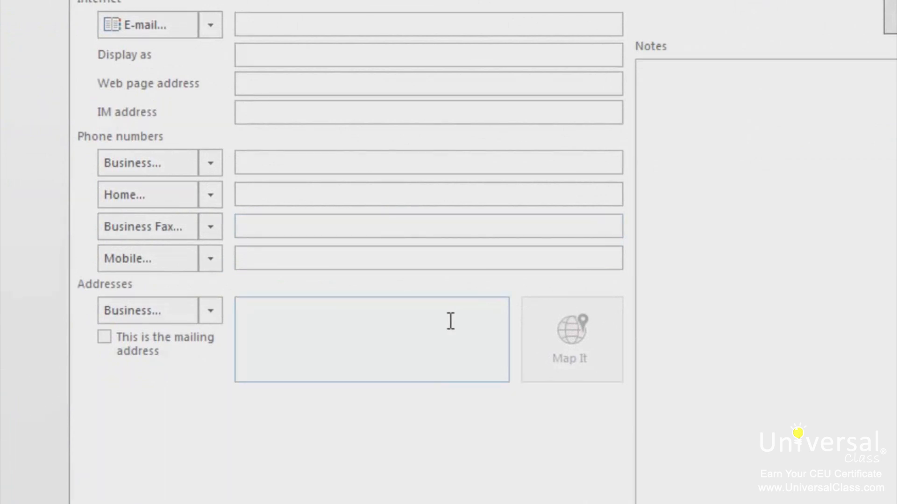
pyautogui.moveTo(447, 317)
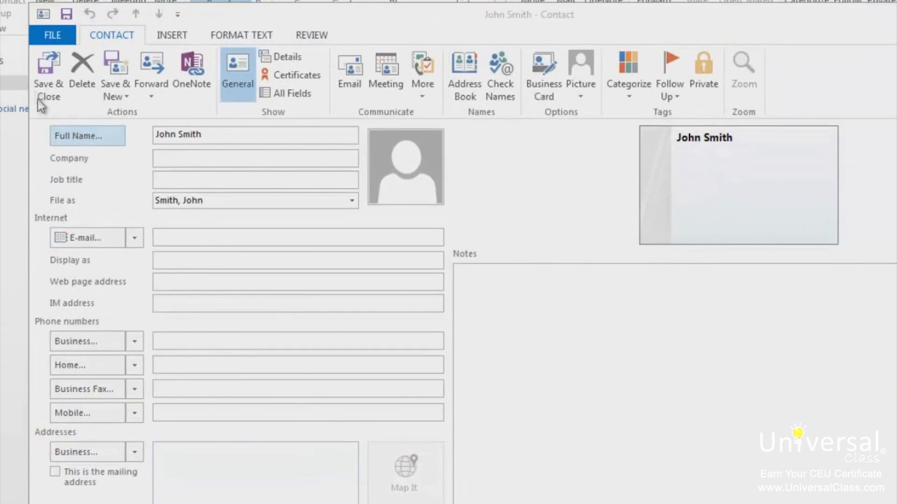
pyautogui.write('johnsmith@test.com')
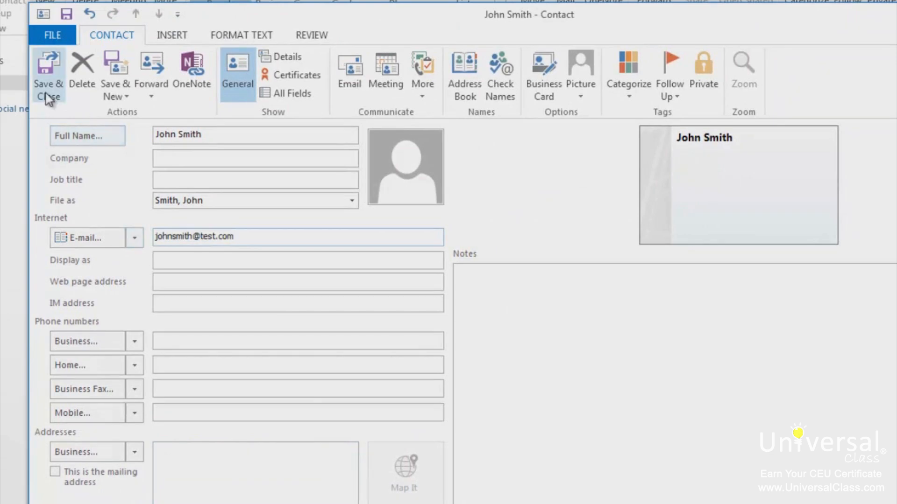
# - Save and close the John Smith contact so it joins the contacts list
pyautogui.click(48, 75)
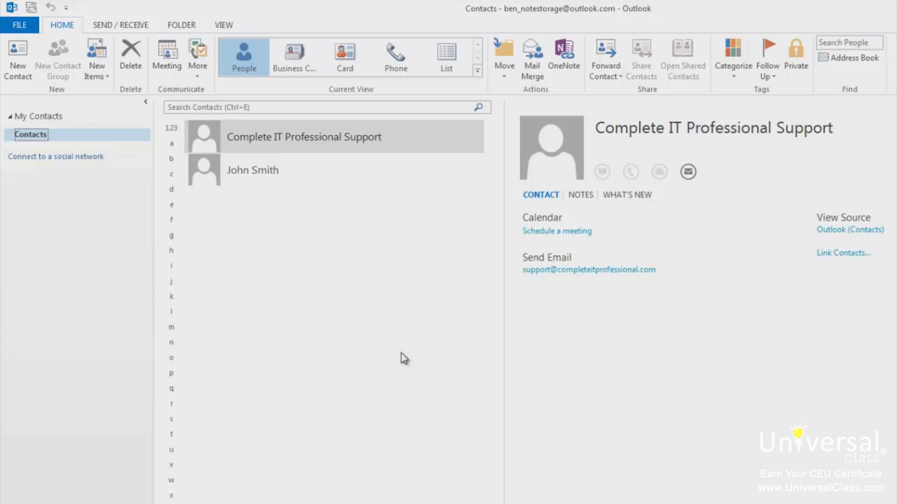
pyautogui.moveTo(419, 355)
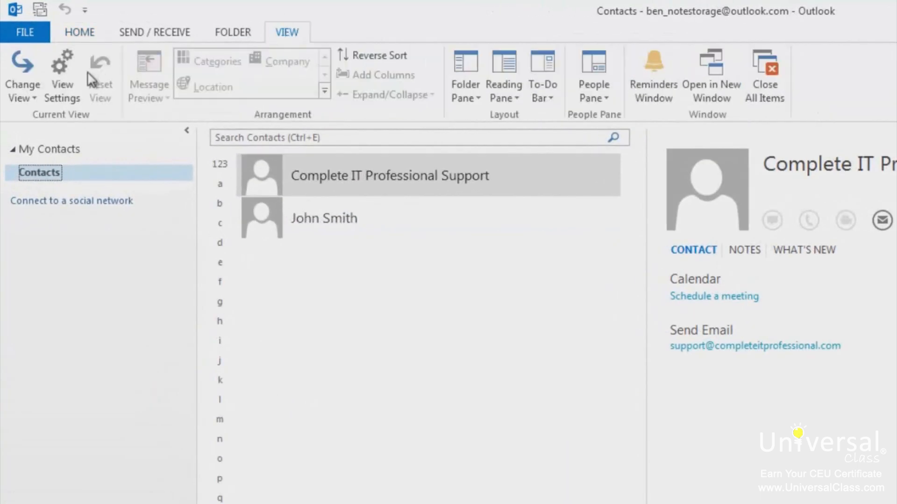
# - Try the Card and Phone contact layouts, then show contacts as a list grouped by company
pyautogui.click(22, 75)
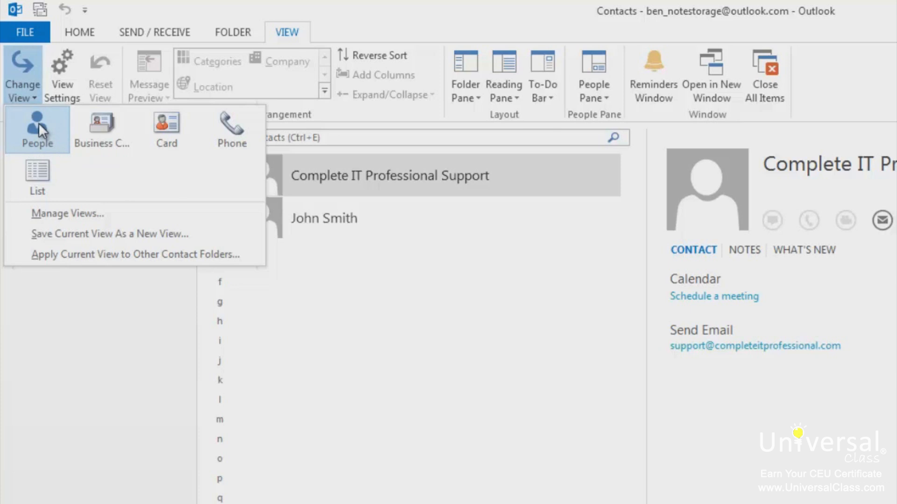
pyautogui.moveTo(102, 129)
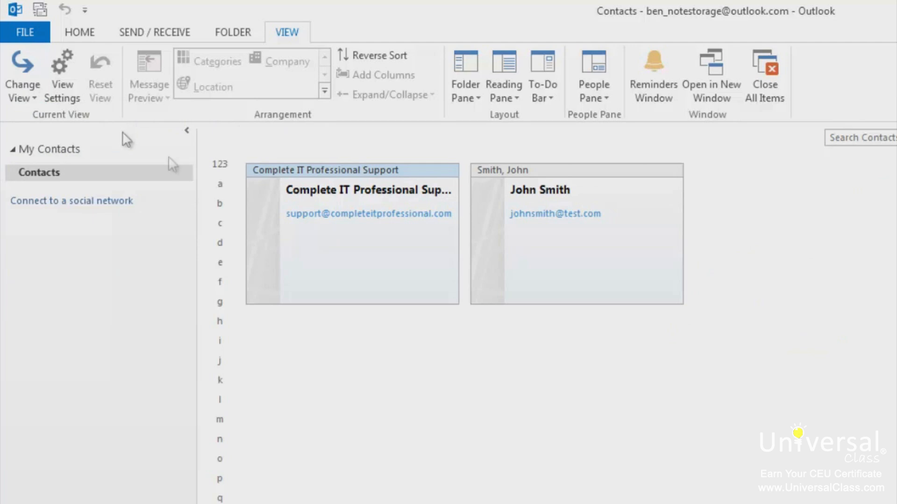
pyautogui.click(21, 75)
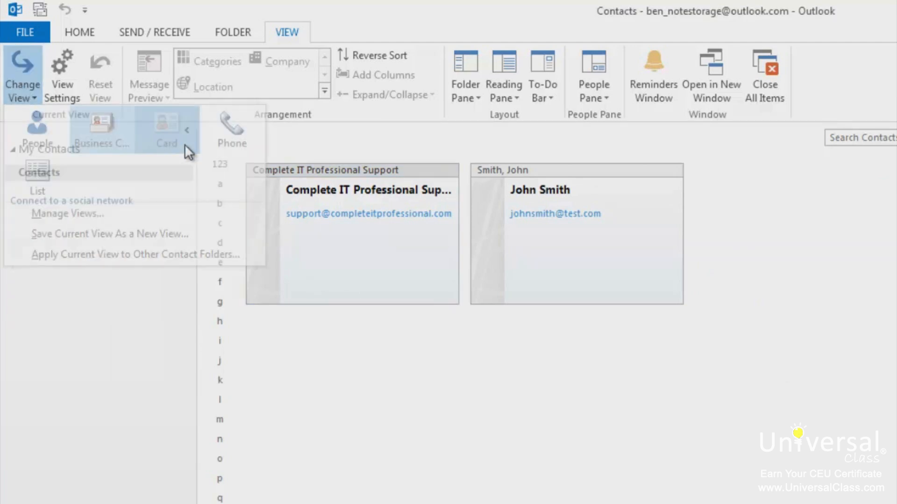
pyautogui.click(166, 129)
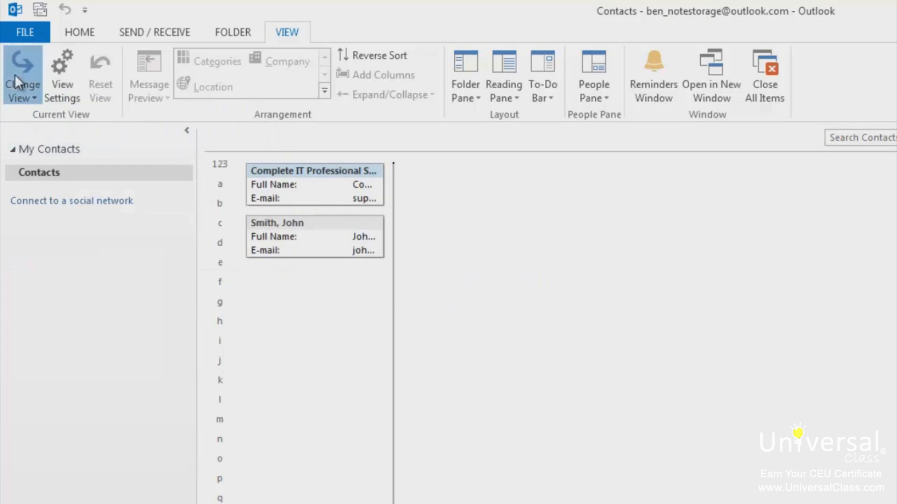
pyautogui.click(21, 75)
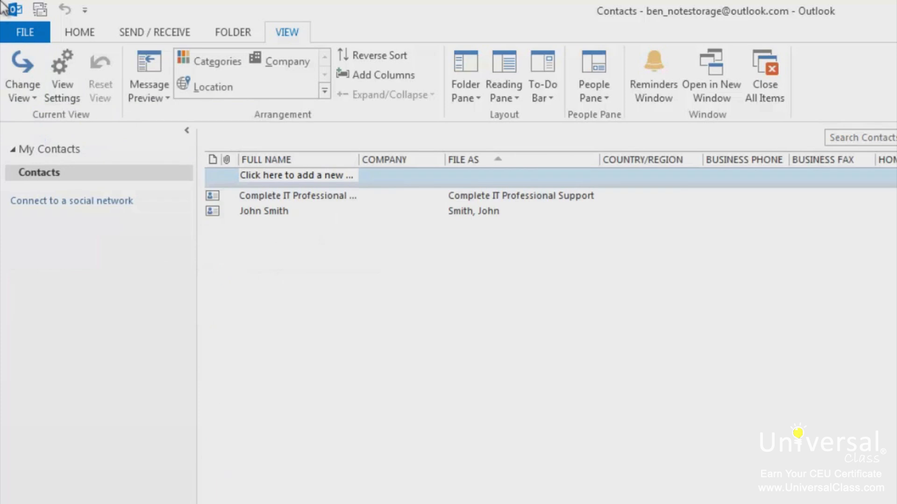
pyautogui.click(23, 74)
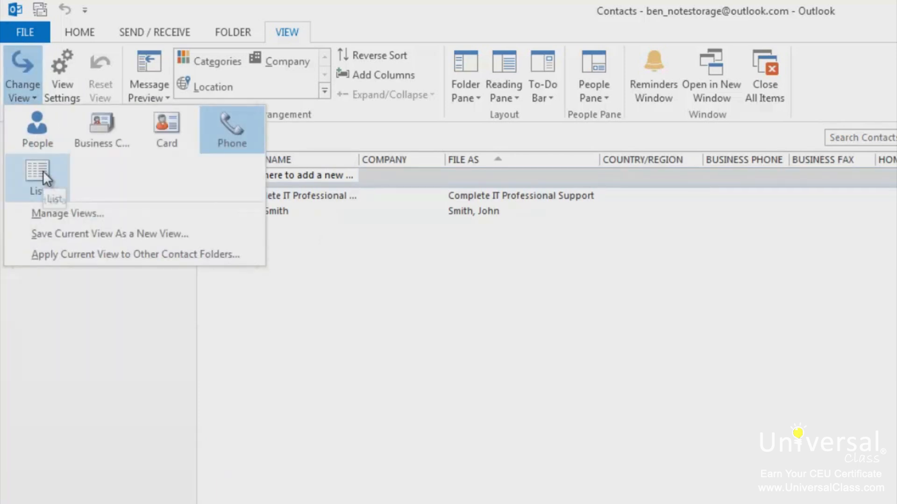
pyautogui.click(36, 177)
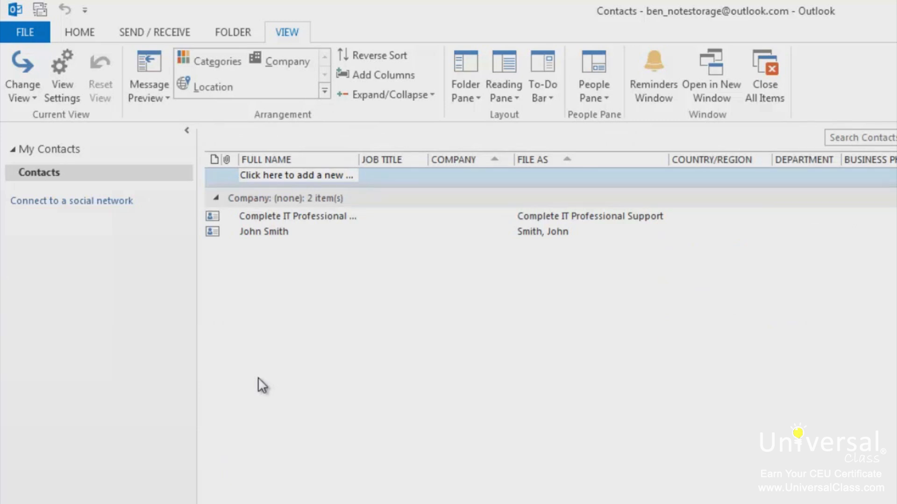
pyautogui.moveTo(109, 184)
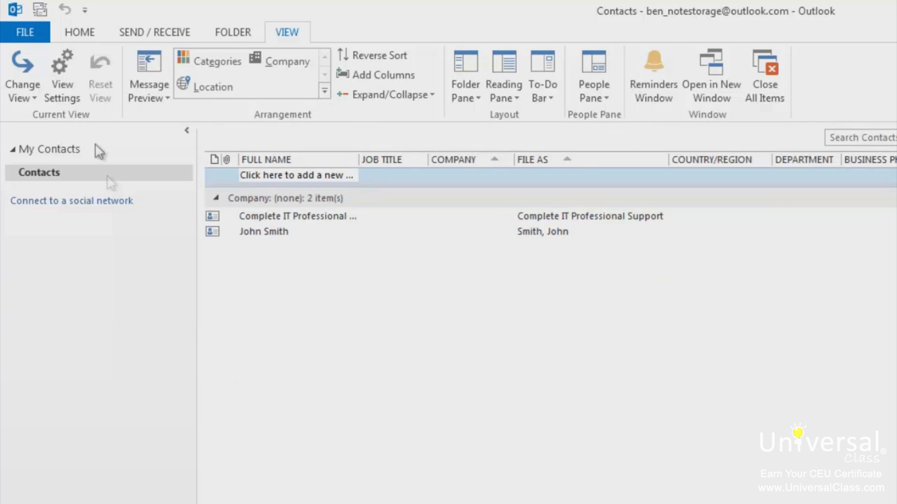
# - Review the list view's advanced settings and bring up the Manage All Views dialog
pyautogui.click(62, 74)
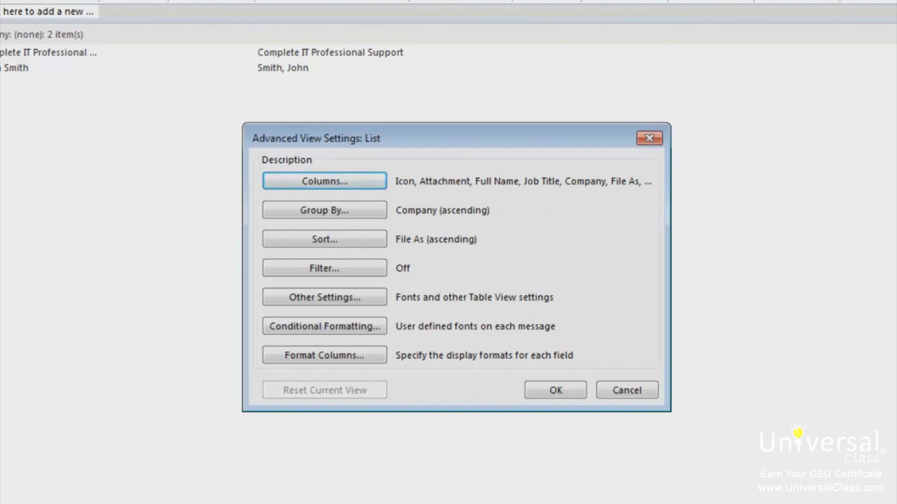
pyautogui.moveTo(248, 383)
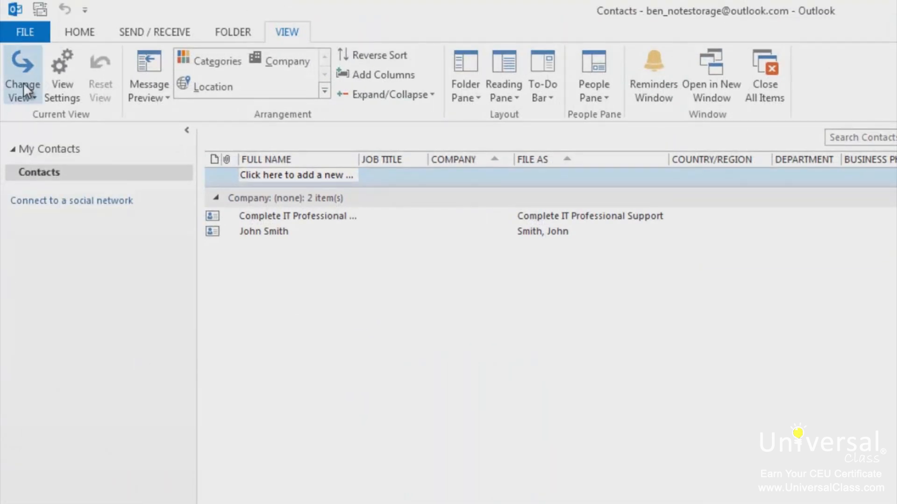
pyautogui.click(22, 75)
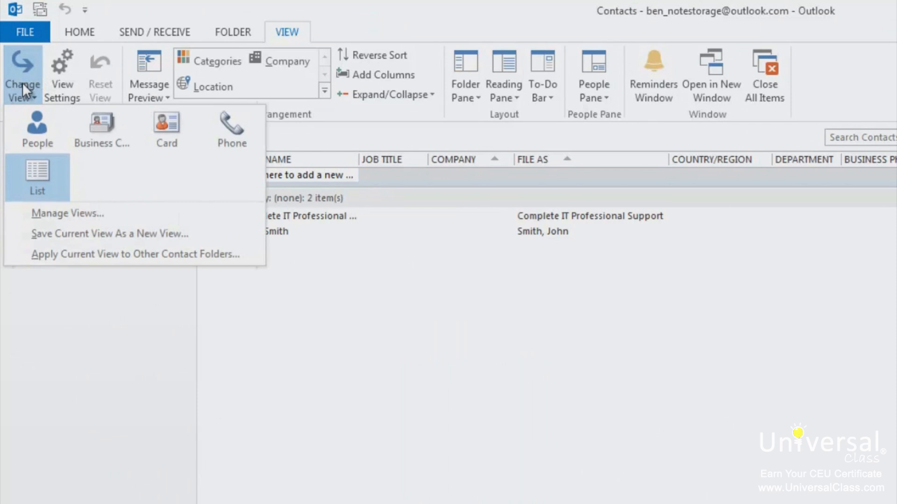
pyautogui.click(67, 213)
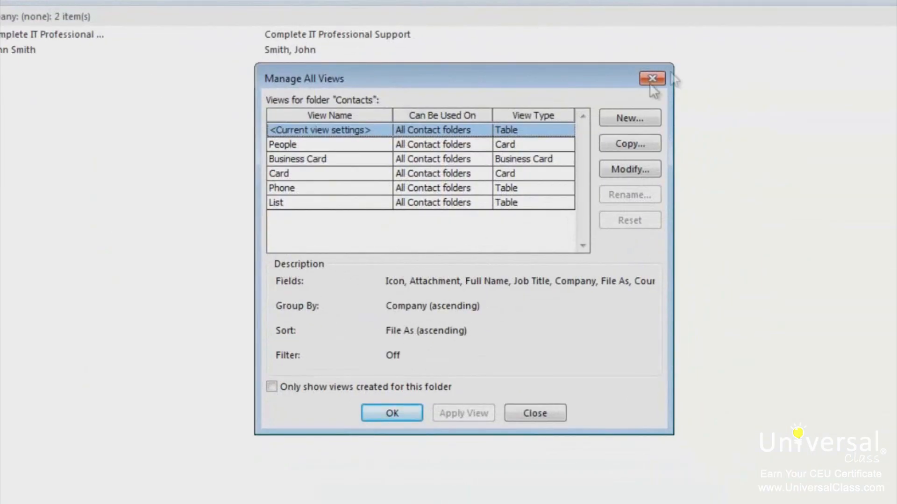
# - Create a new icon-type contact view named My View
pyautogui.click(628, 117)
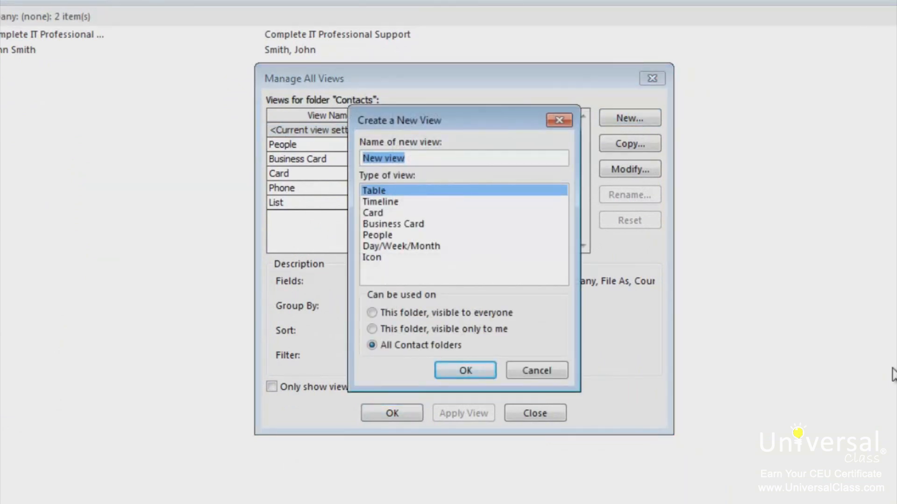
pyautogui.write('My View')
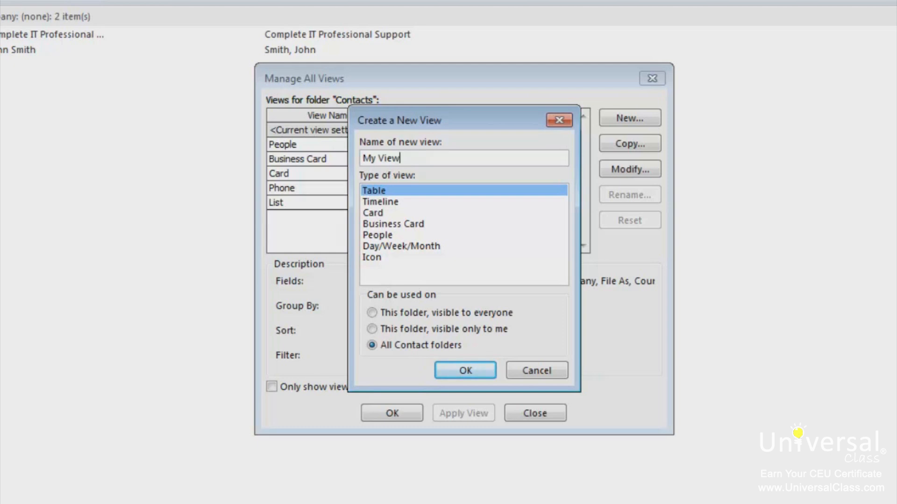
pyautogui.click(371, 258)
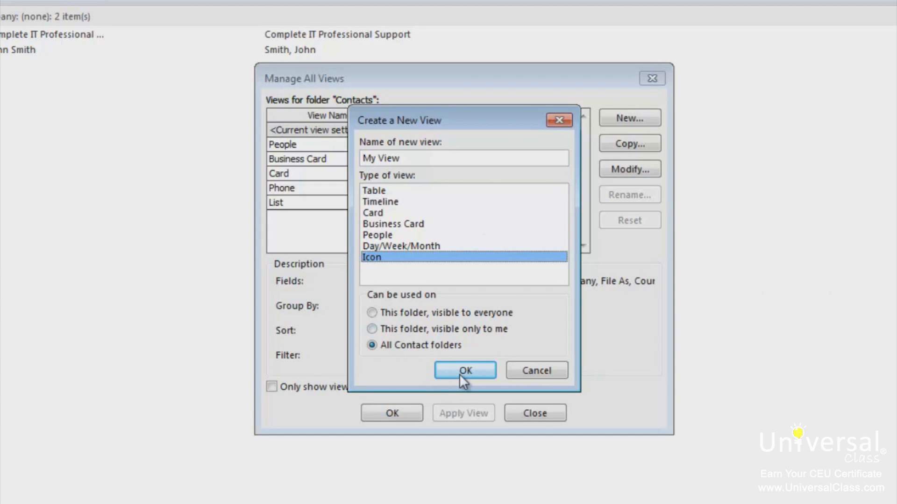
pyautogui.click(464, 370)
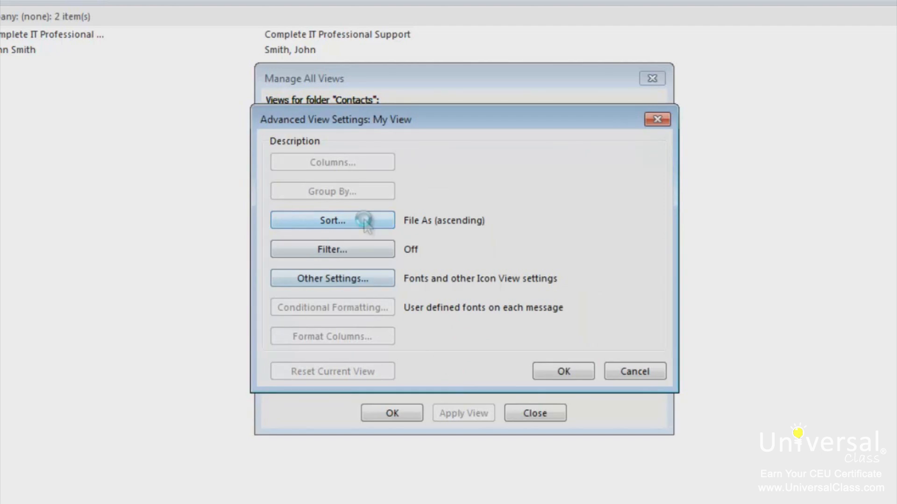
# - Review the new view's filter and icon settings and accept them unchanged
pyautogui.click(332, 220)
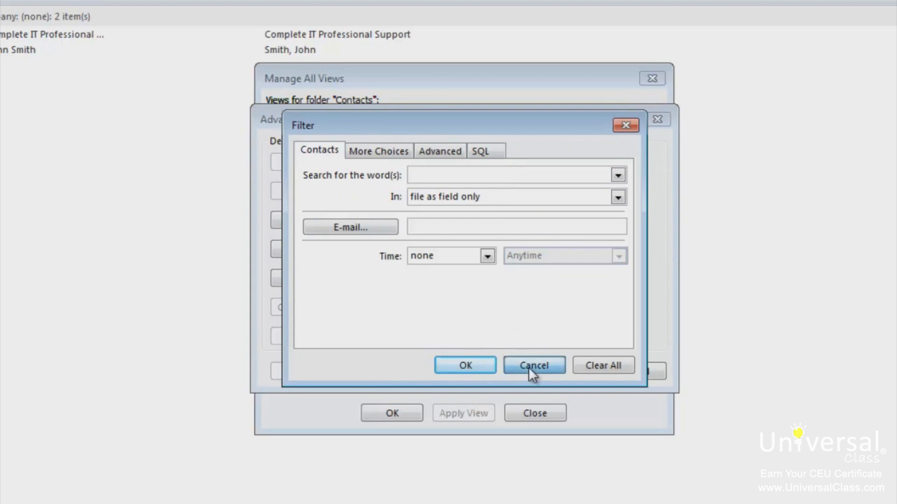
pyautogui.click(532, 365)
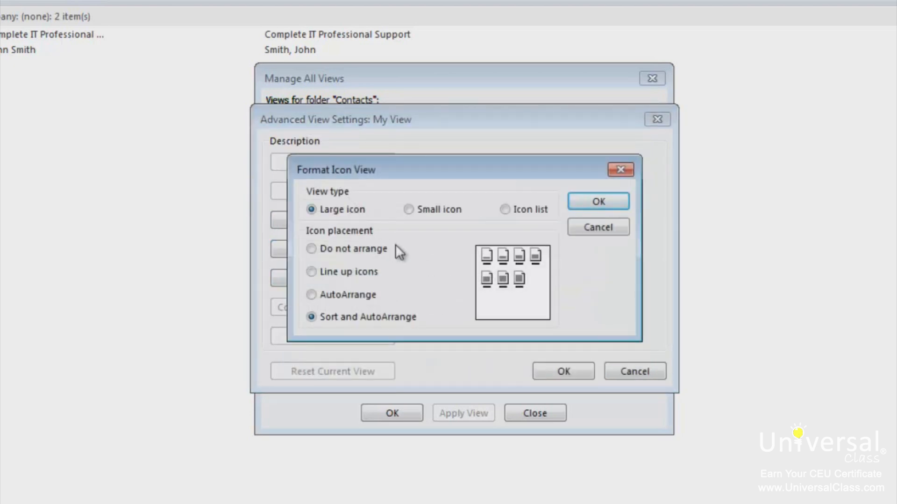
pyautogui.moveTo(599, 234)
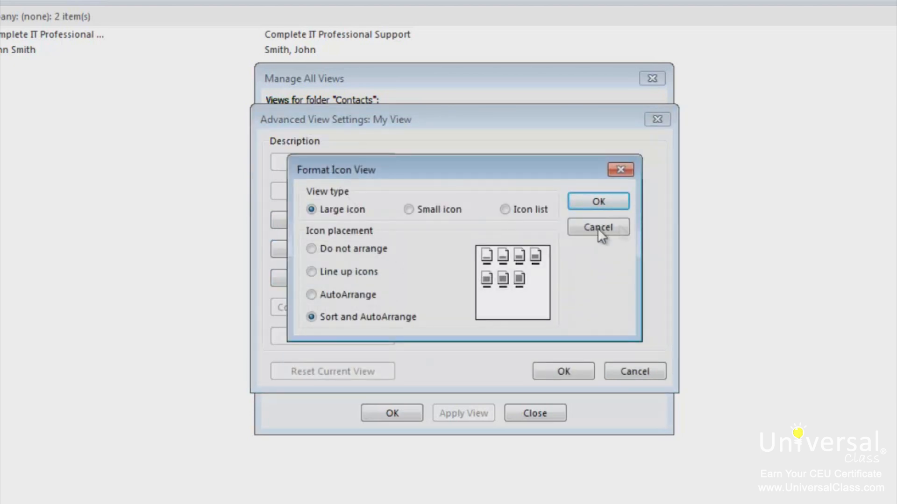
pyautogui.click(597, 227)
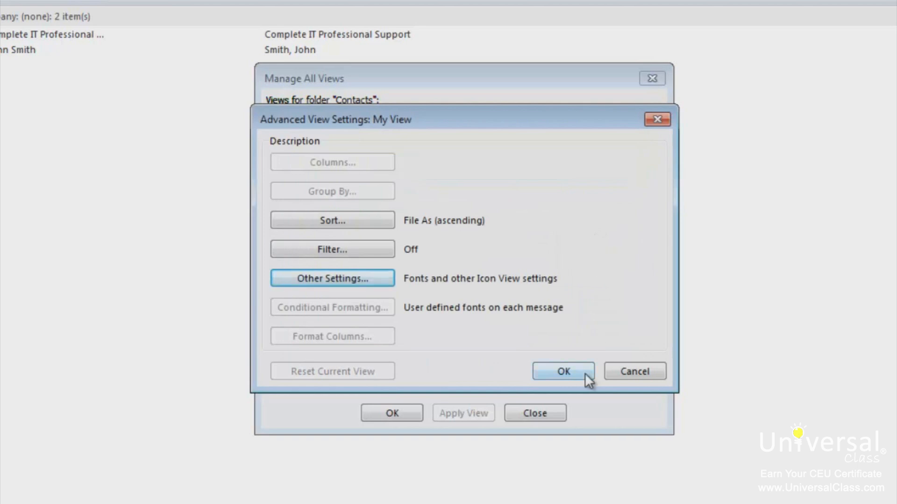
pyautogui.click(562, 371)
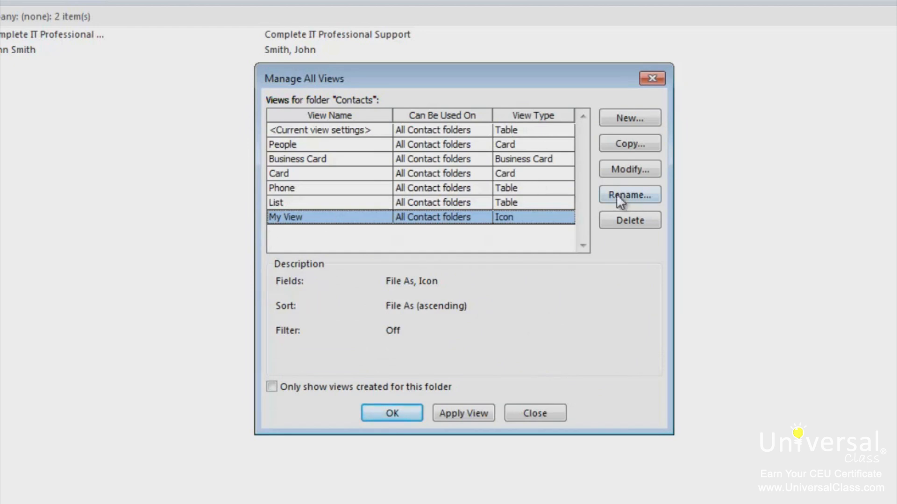
# - Rename the new view from My View to Icon View
pyautogui.click(629, 194)
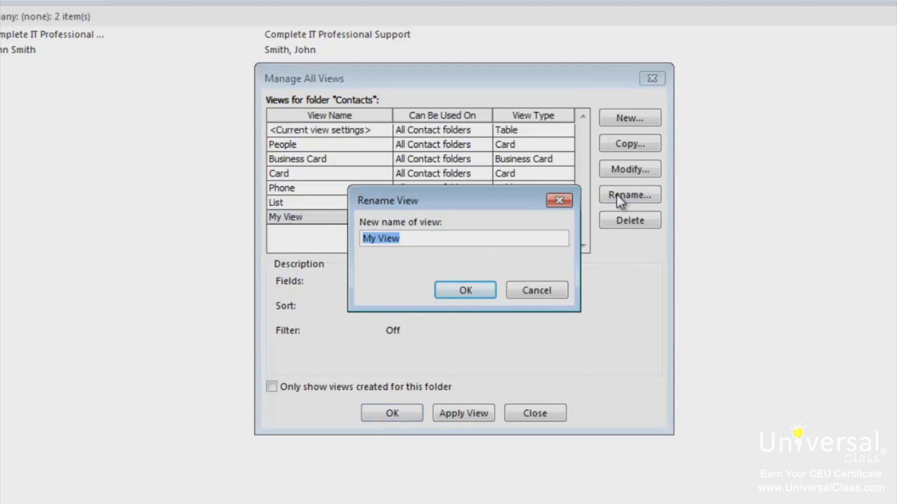
pyautogui.write('Icon V')
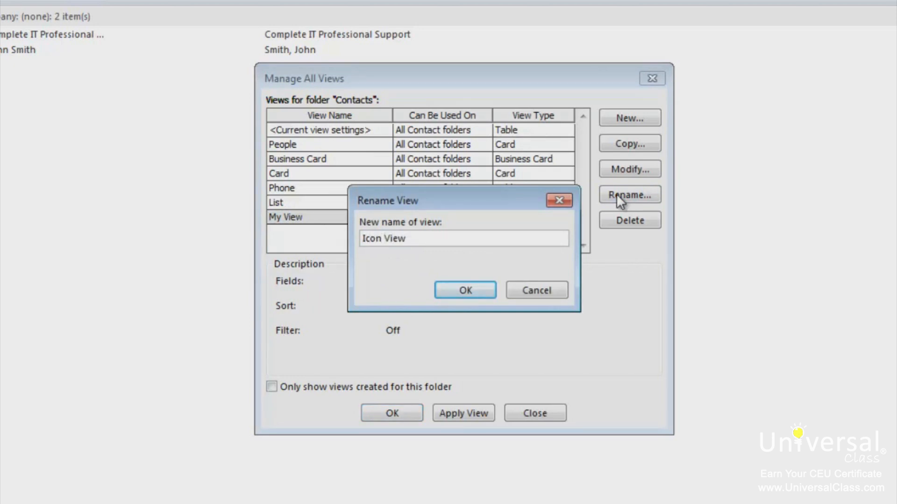
pyautogui.click(464, 289)
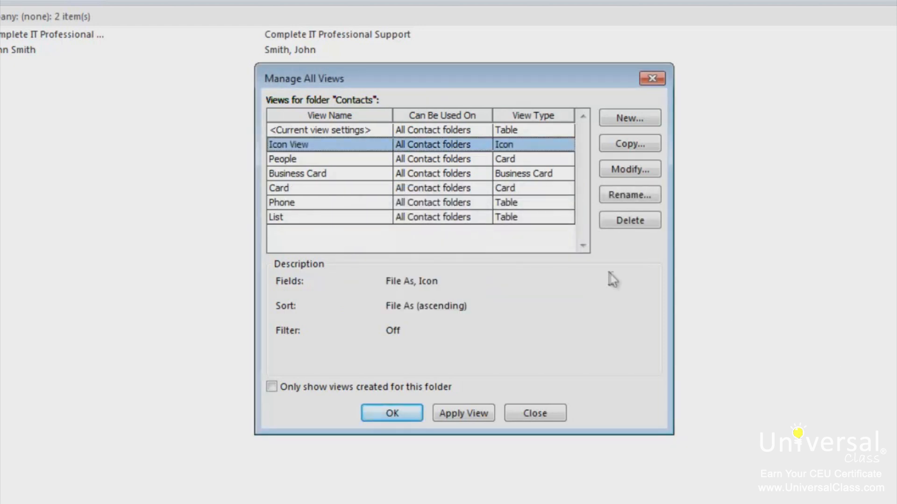
pyautogui.moveTo(825, 360)
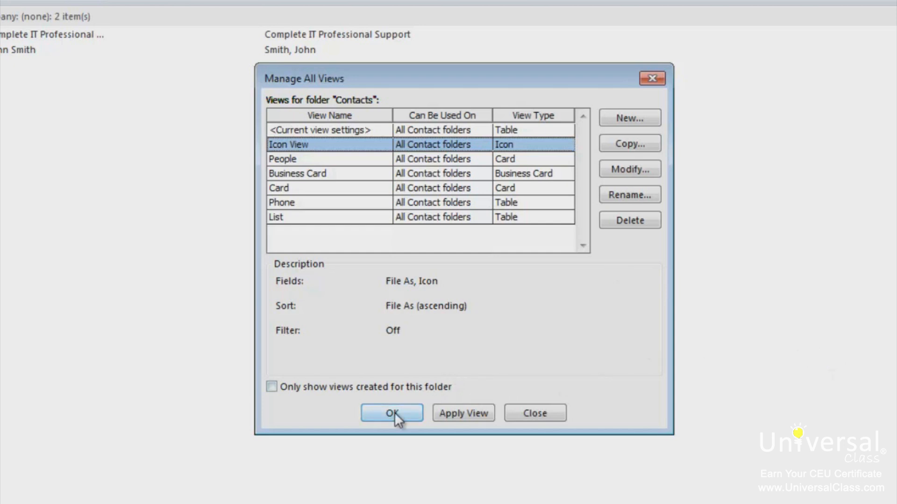
# - Close the view manager and show the contacts with the new Icon View
pyautogui.click(392, 413)
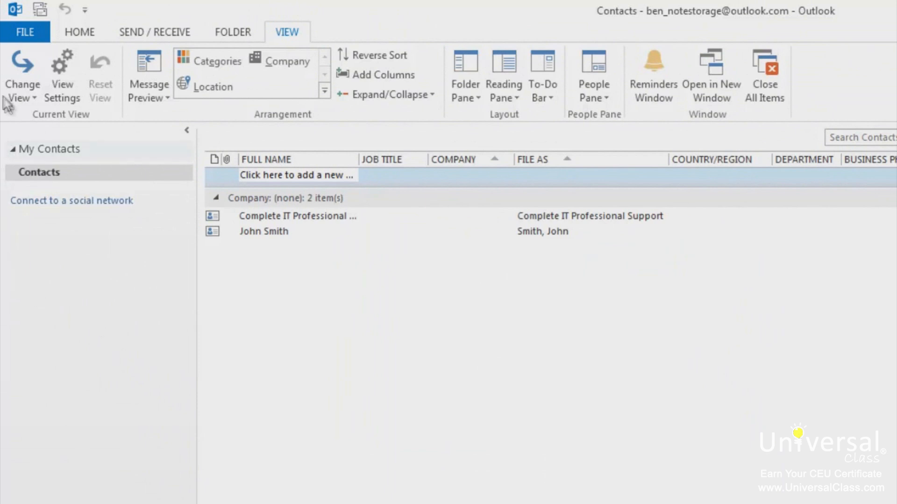
pyautogui.click(21, 75)
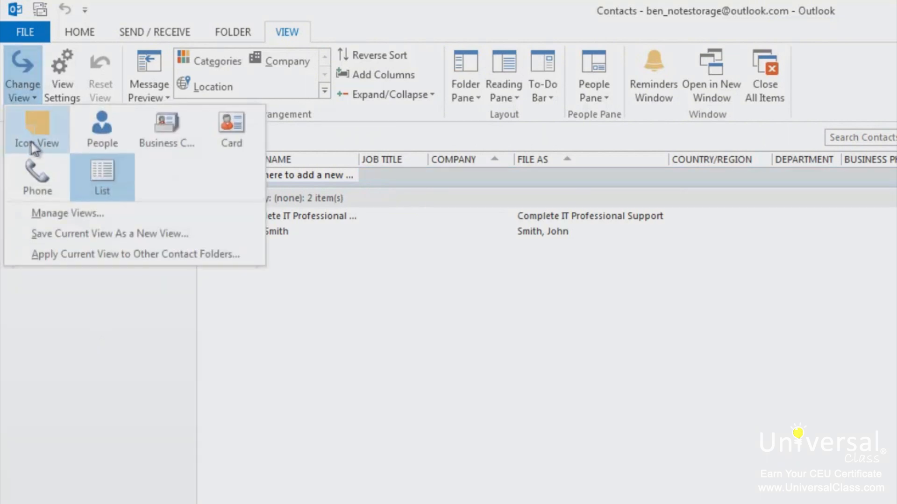
pyautogui.moveTo(37, 129)
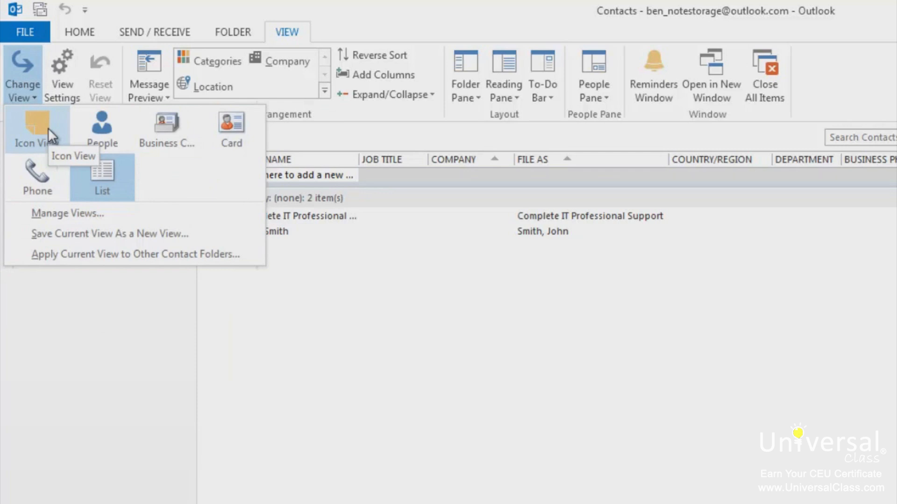
pyautogui.click(37, 129)
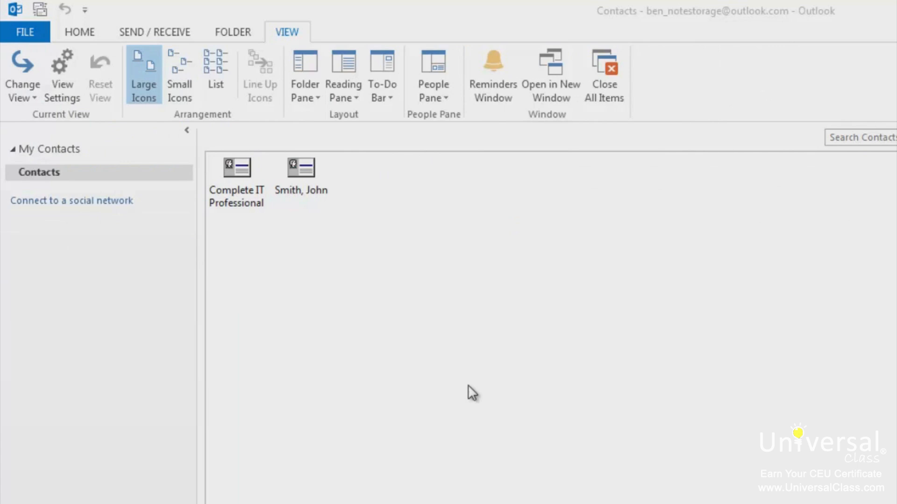
pyautogui.moveTo(476, 390)
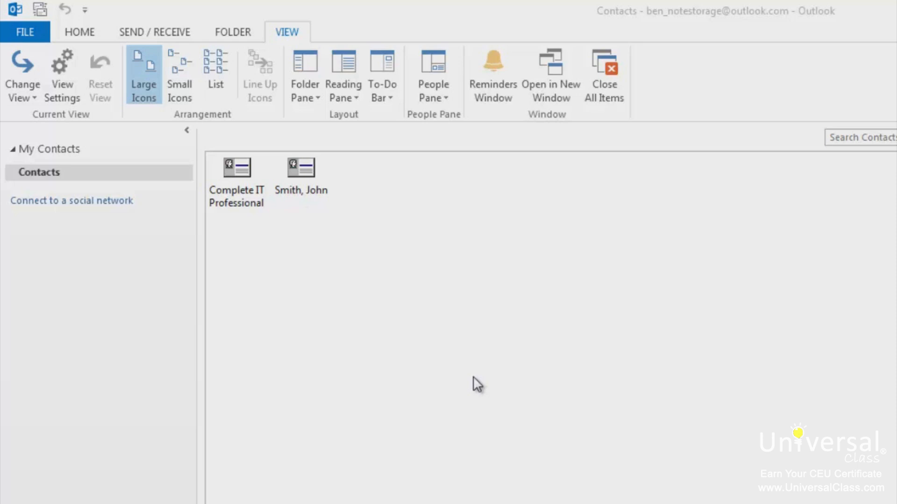
pyautogui.moveTo(469, 381)
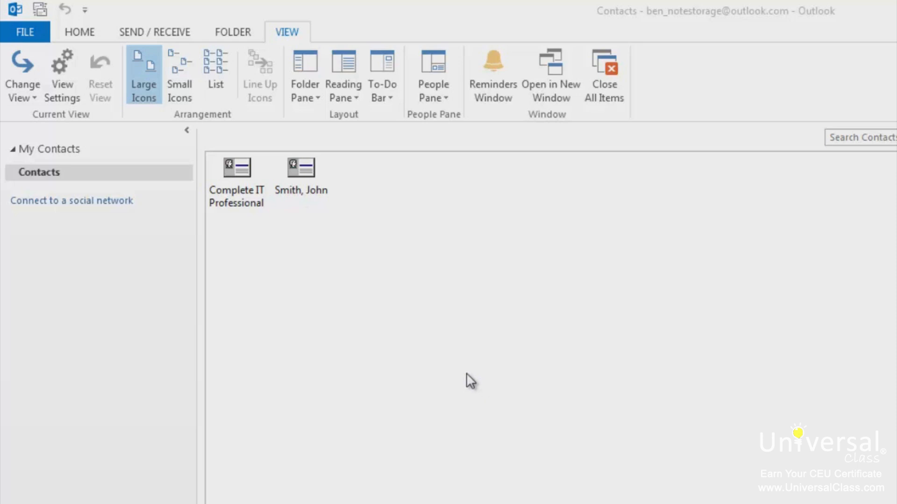
pyautogui.moveTo(465, 376)
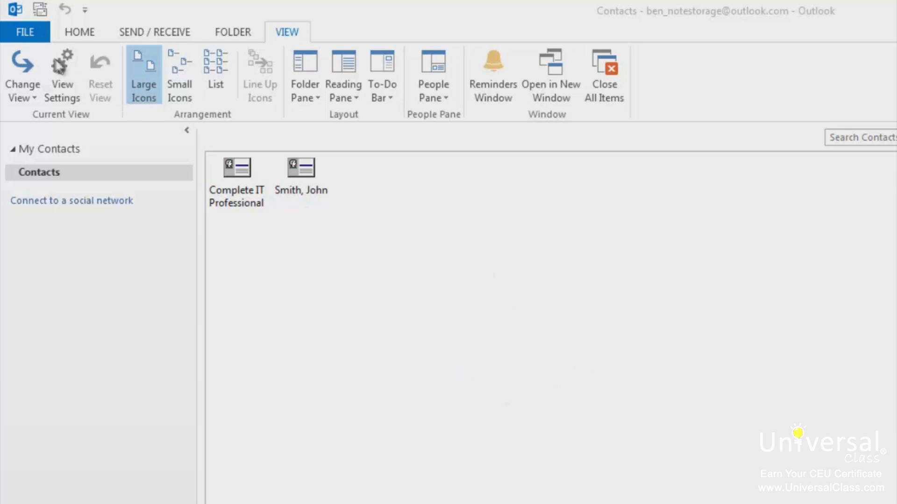
pyautogui.click(25, 32)
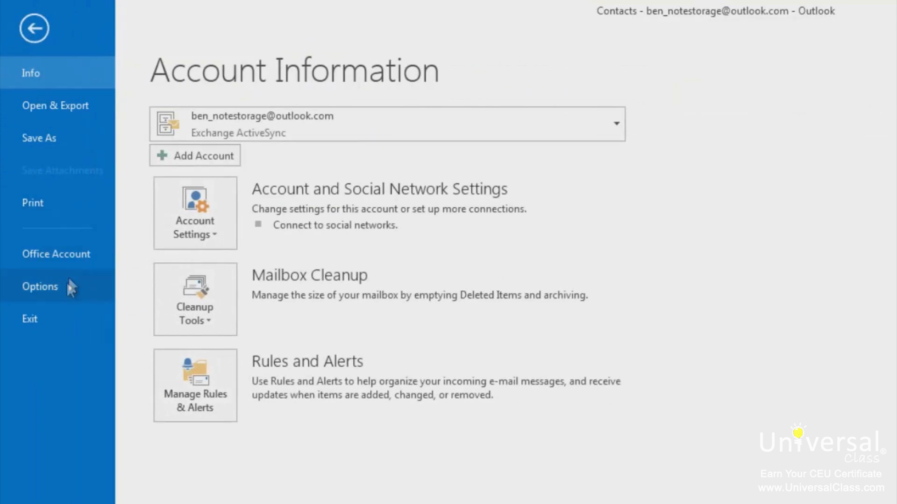
pyautogui.click(40, 287)
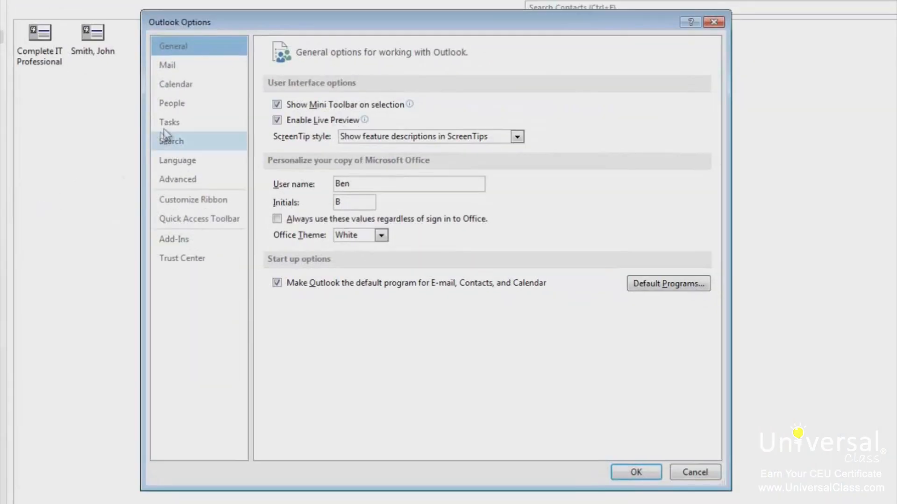
pyautogui.click(172, 103)
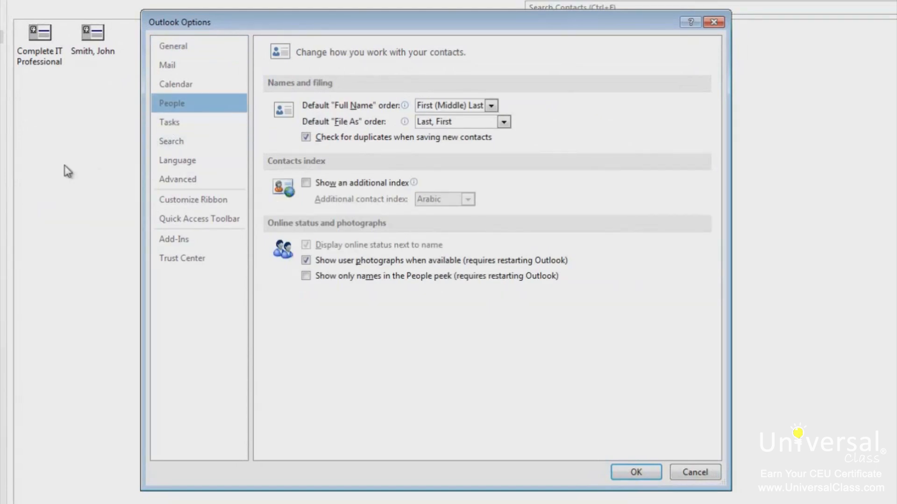
pyautogui.moveTo(416, 159)
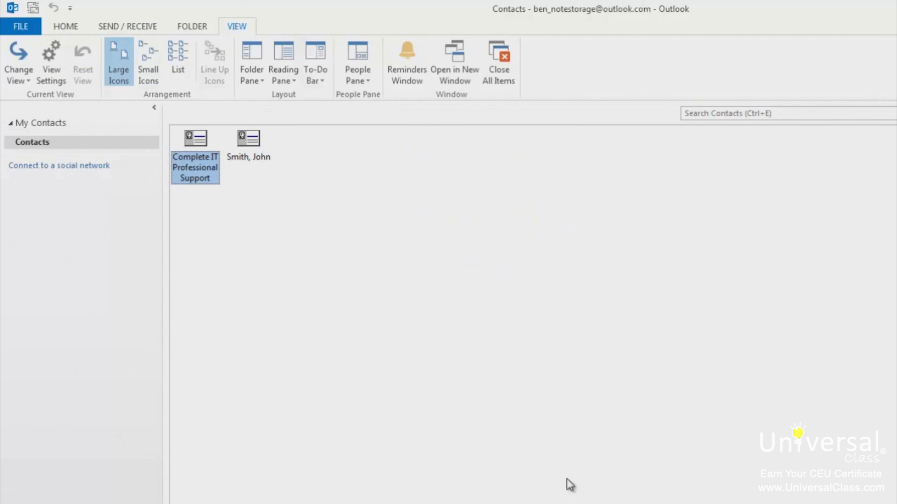
pyautogui.moveTo(113, 107)
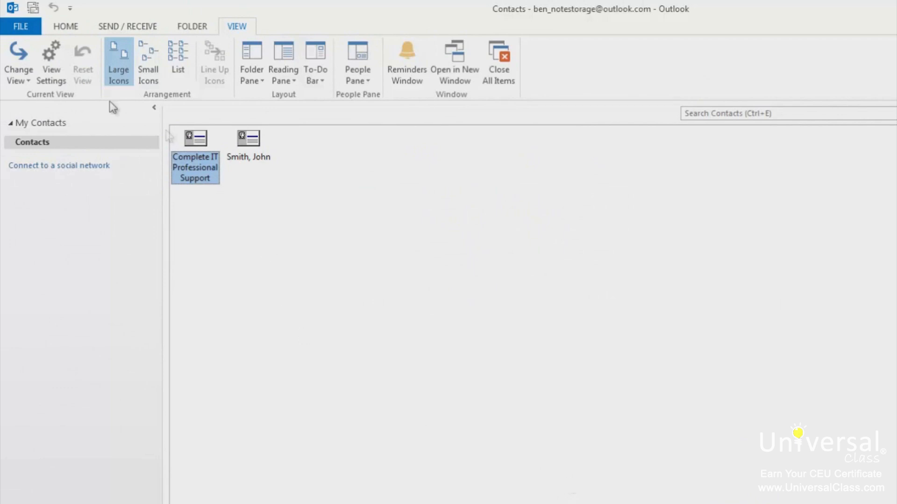
pyautogui.moveTo(71, 226)
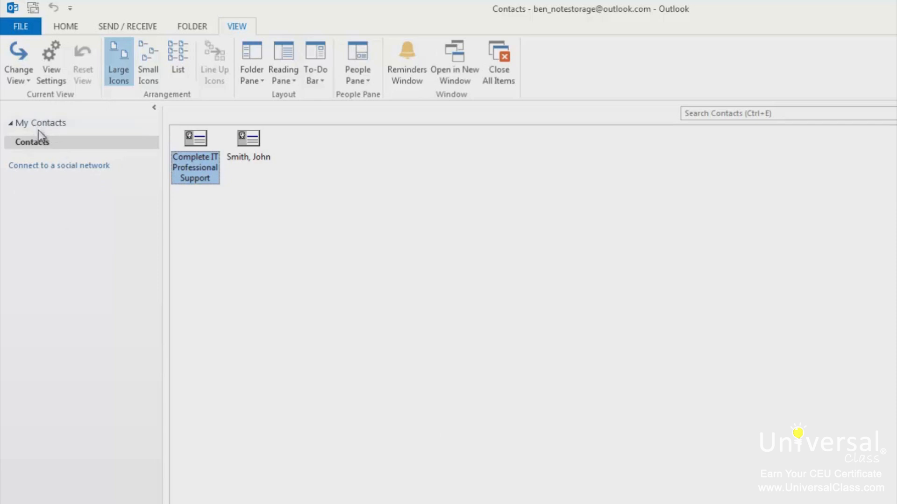
pyautogui.moveTo(74, 244)
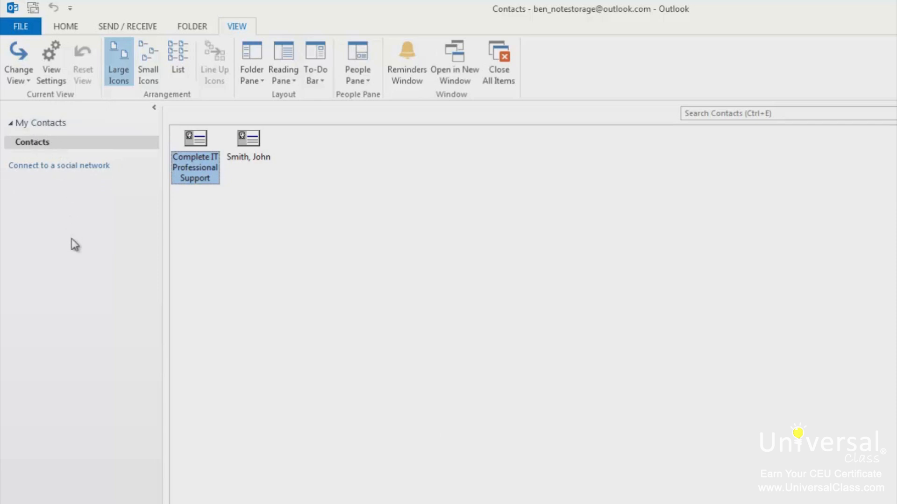
pyautogui.moveTo(66, 207)
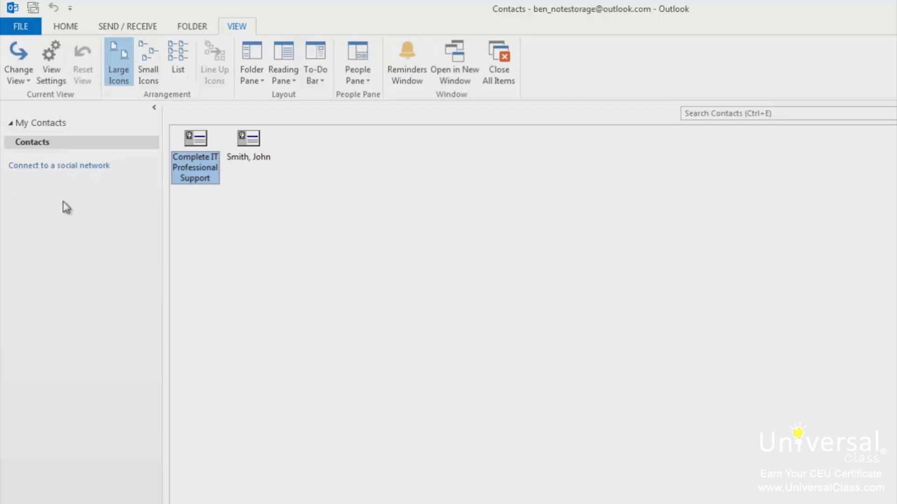
pyautogui.rightClick(32, 142)
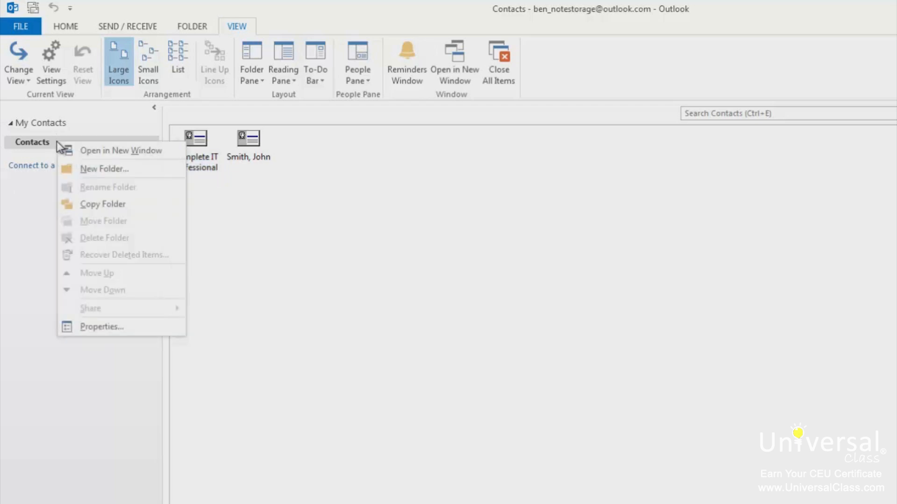
pyautogui.click(104, 169)
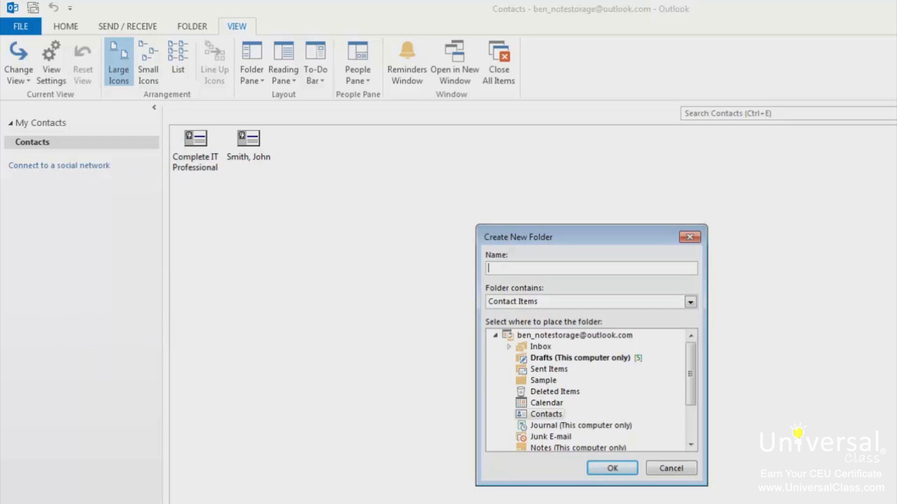
pyautogui.write('Sample Contacts')
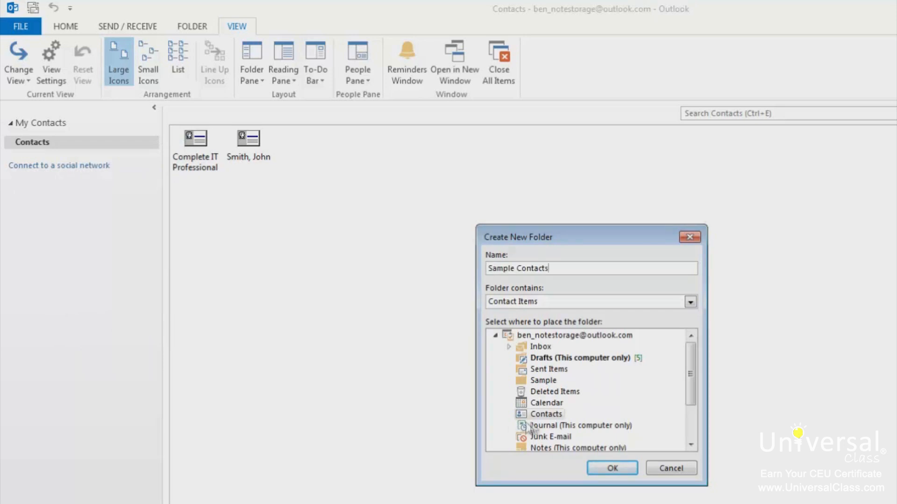
pyautogui.click(546, 414)
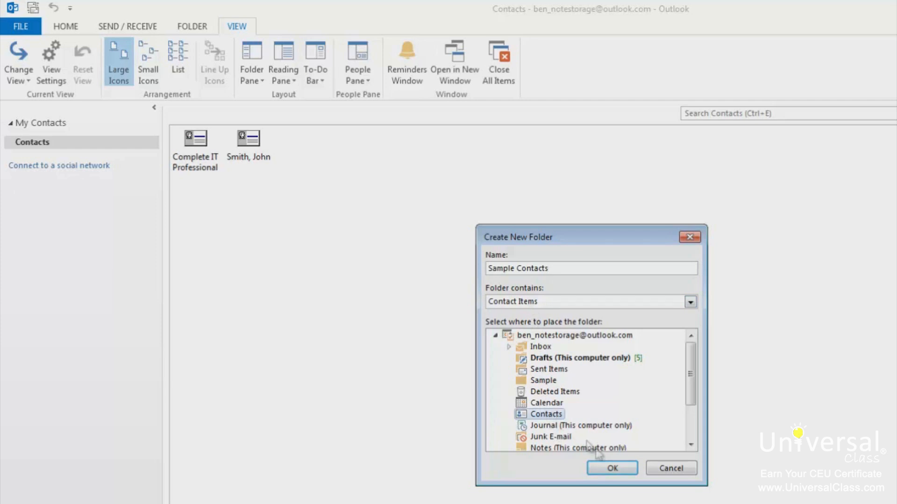
pyautogui.click(611, 467)
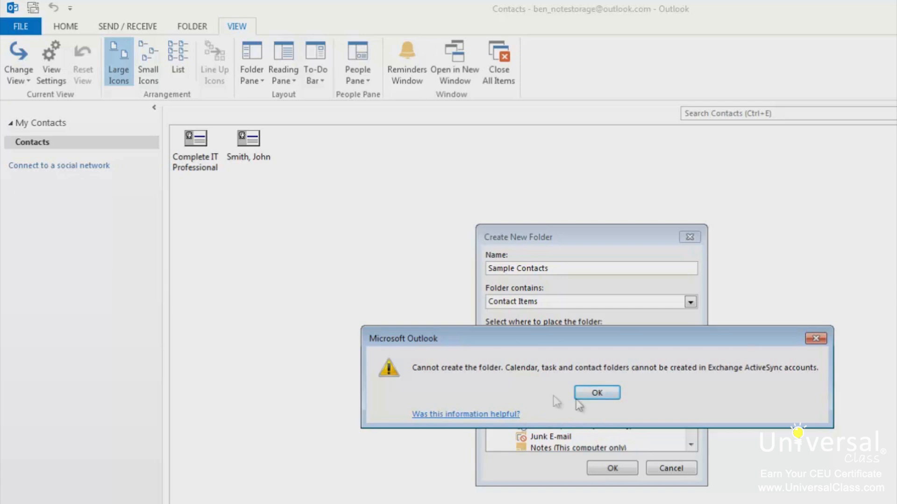
pyautogui.click(596, 392)
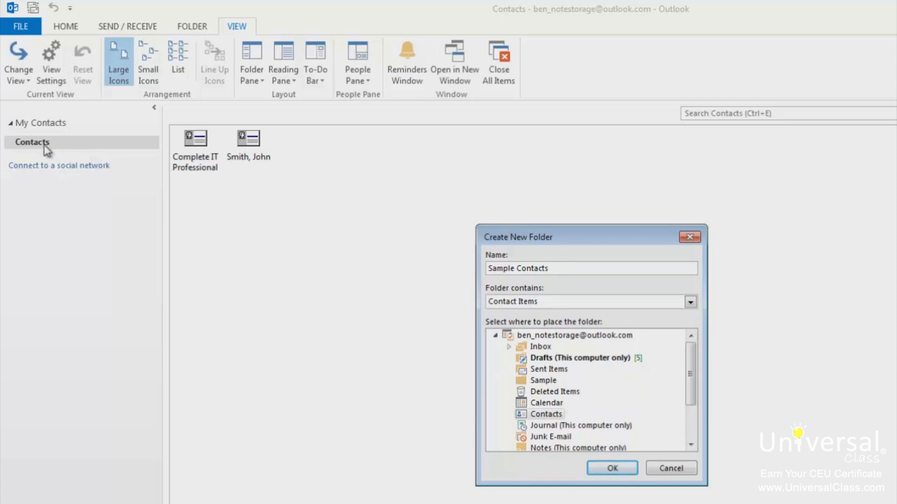
pyautogui.moveTo(45, 153)
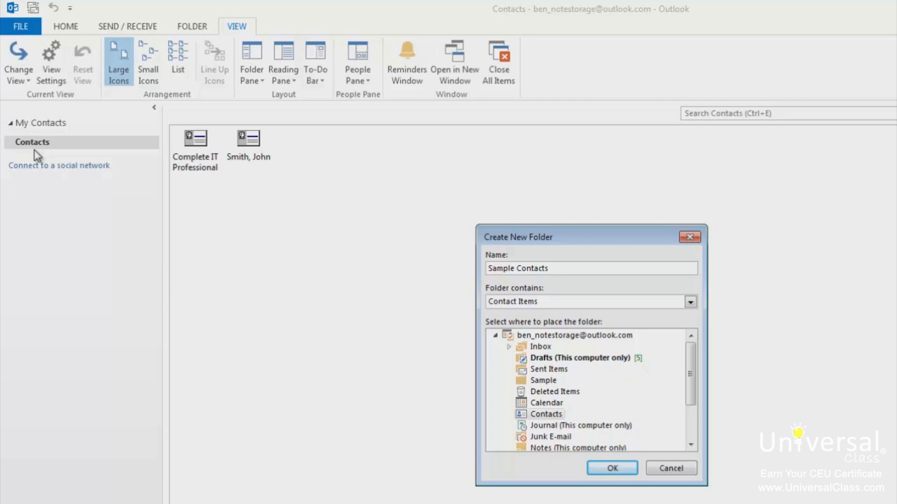
pyautogui.click(611, 468)
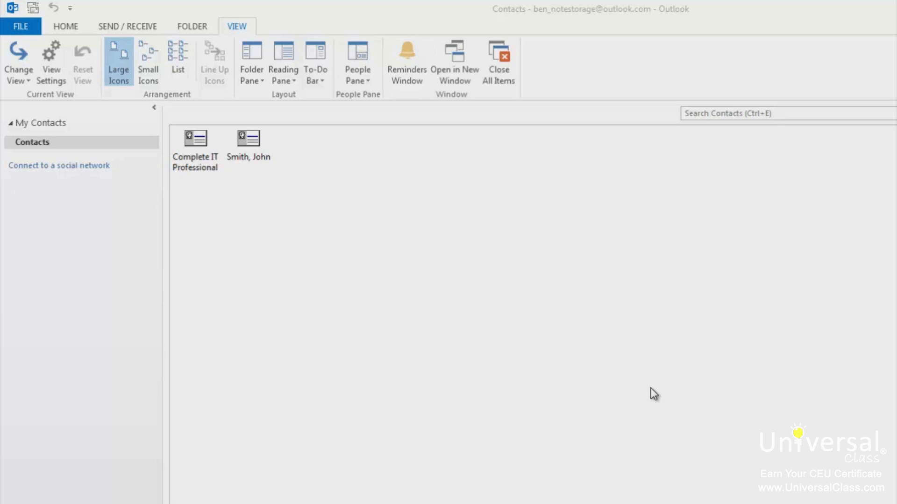
pyautogui.moveTo(58, 165)
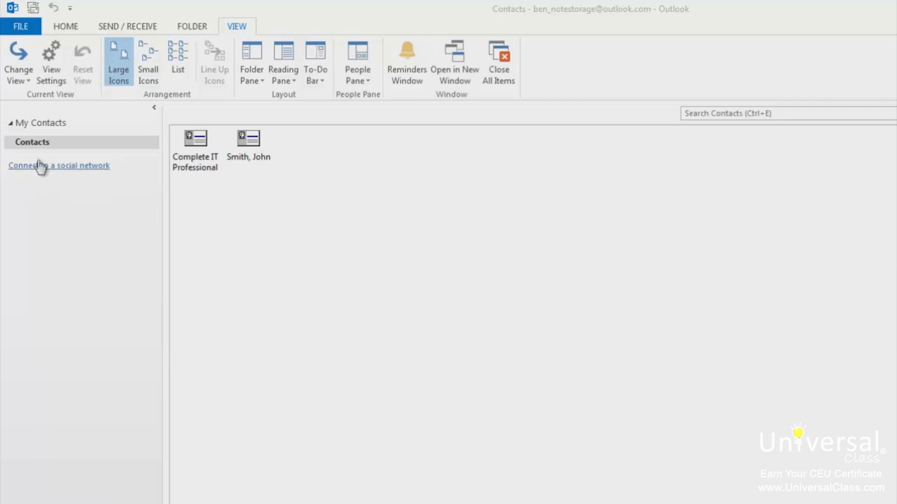
pyautogui.moveTo(47, 142)
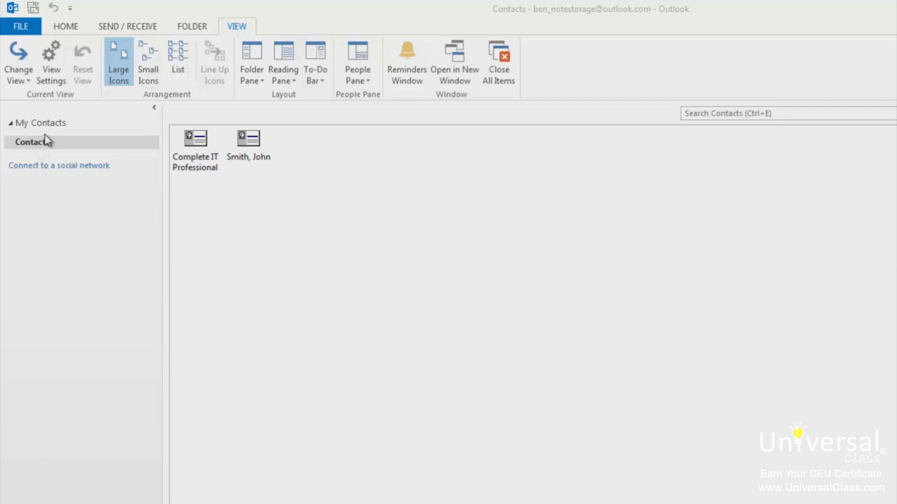
pyautogui.moveTo(45, 143)
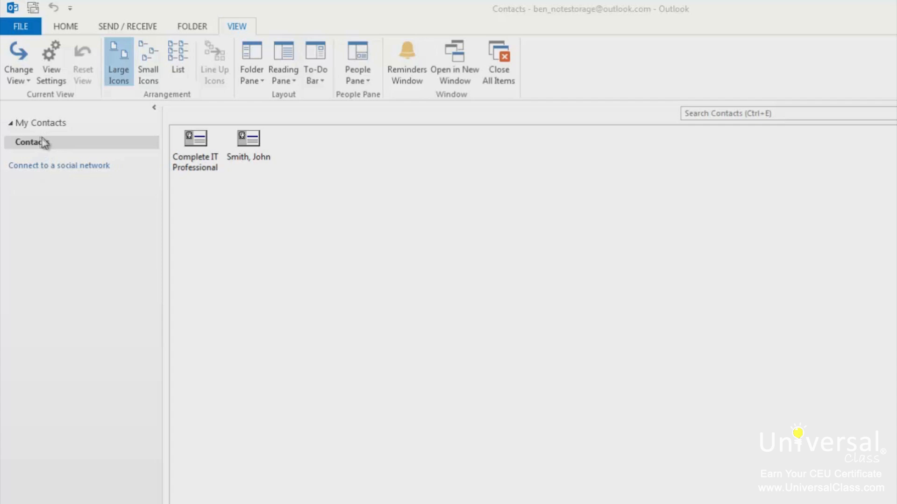
pyautogui.moveTo(25, 137)
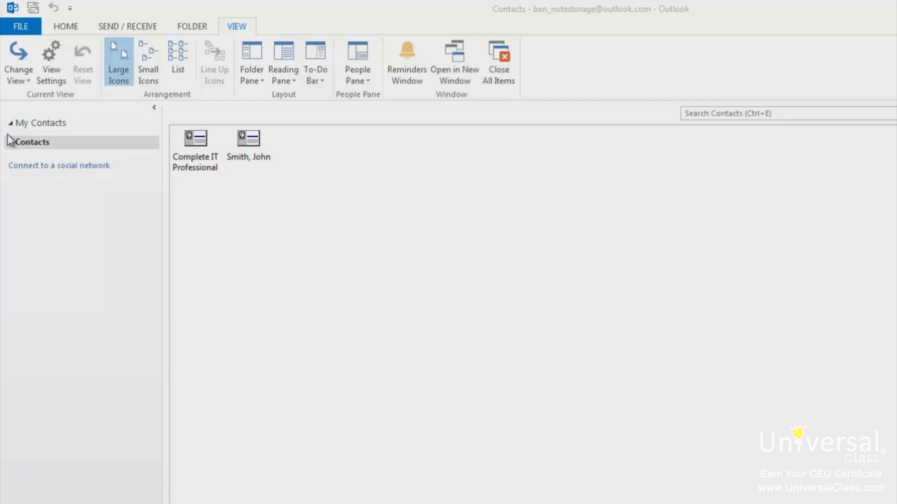
# - Return to the inbox, open the Outlook.com Team message and start adding its sender as a contact
pyautogui.click(195, 145)
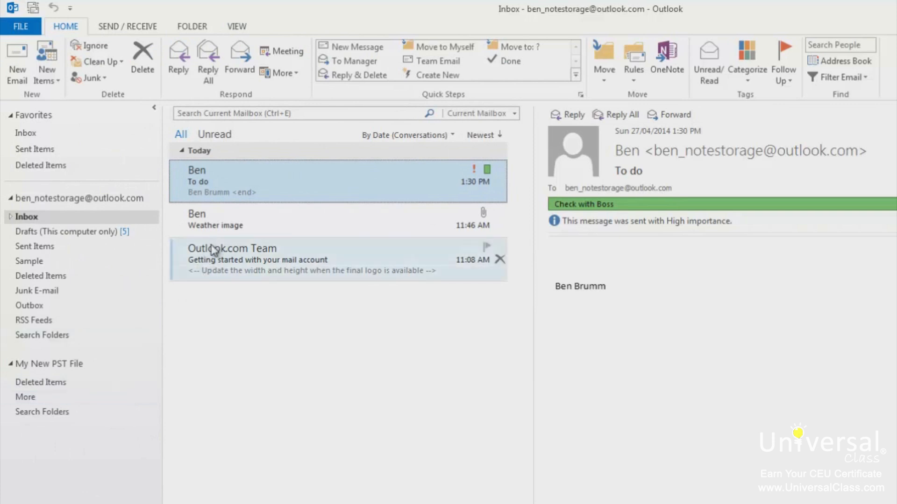
pyautogui.click(232, 259)
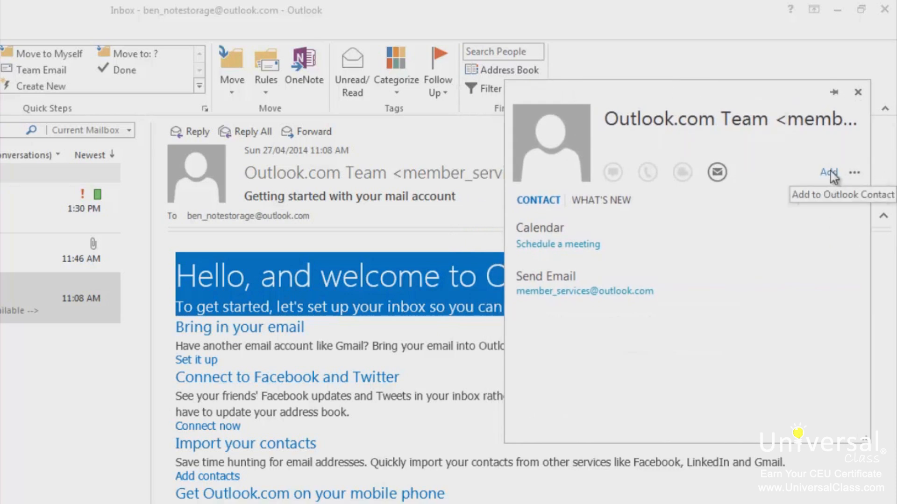
pyautogui.click(827, 171)
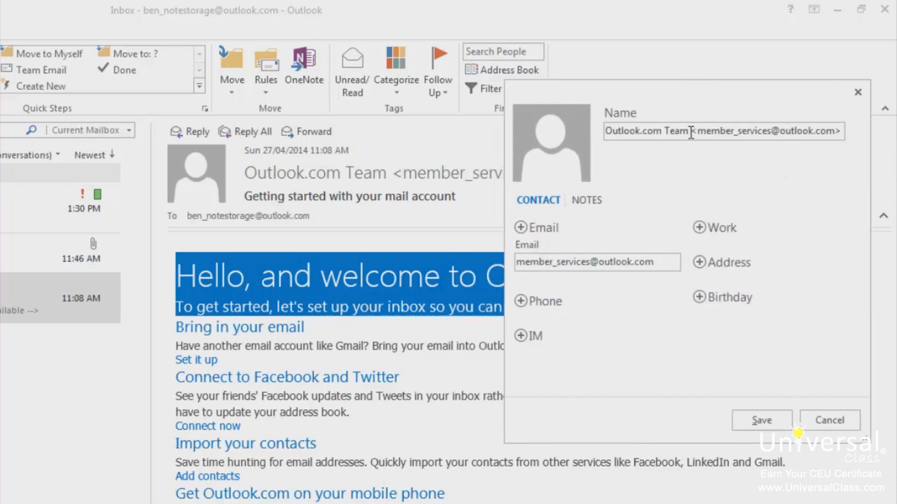
# - Save the Outlook.com Team sender as a contact, close its card and reselect the message
pyautogui.click(762, 421)
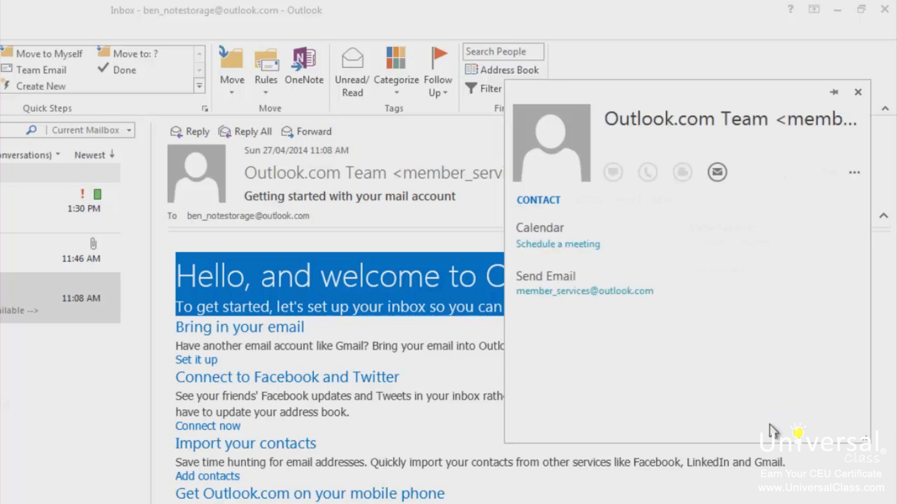
pyautogui.click(856, 91)
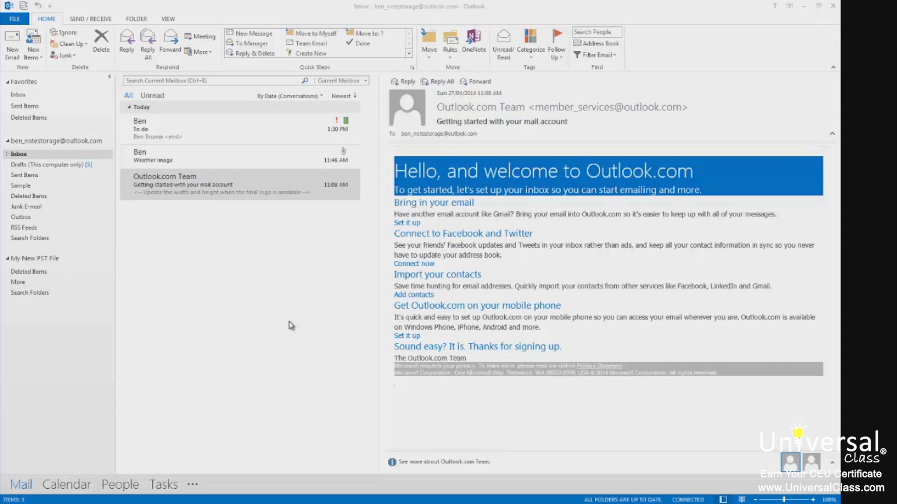
pyautogui.click(229, 184)
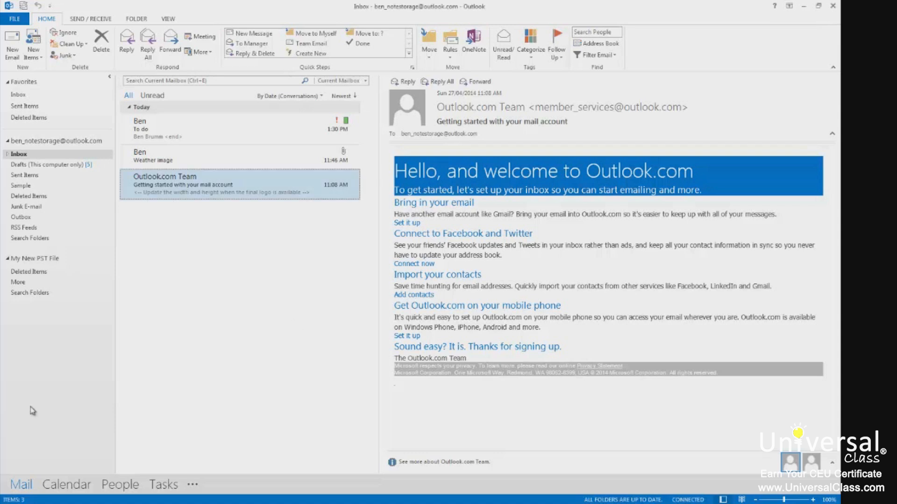
# - View John Smith in People and find Outlook.com Team in his Link Contacts window, then close it
pyautogui.click(120, 485)
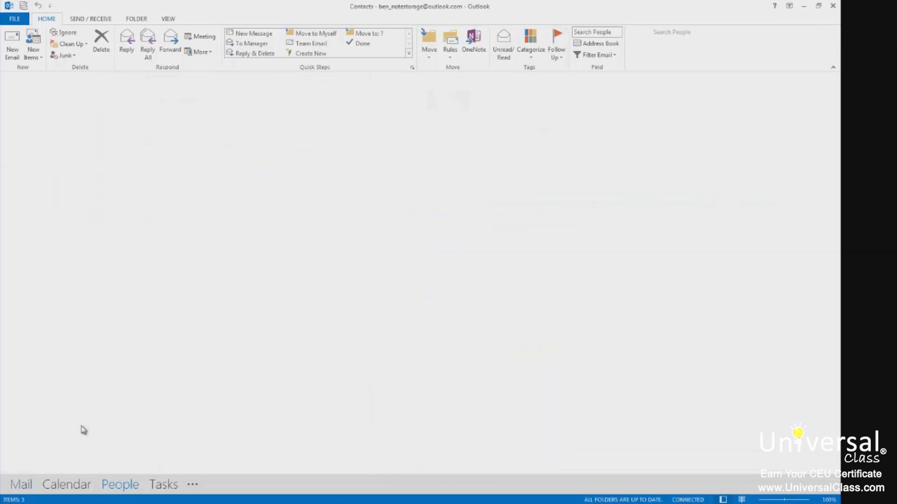
pyautogui.click(119, 485)
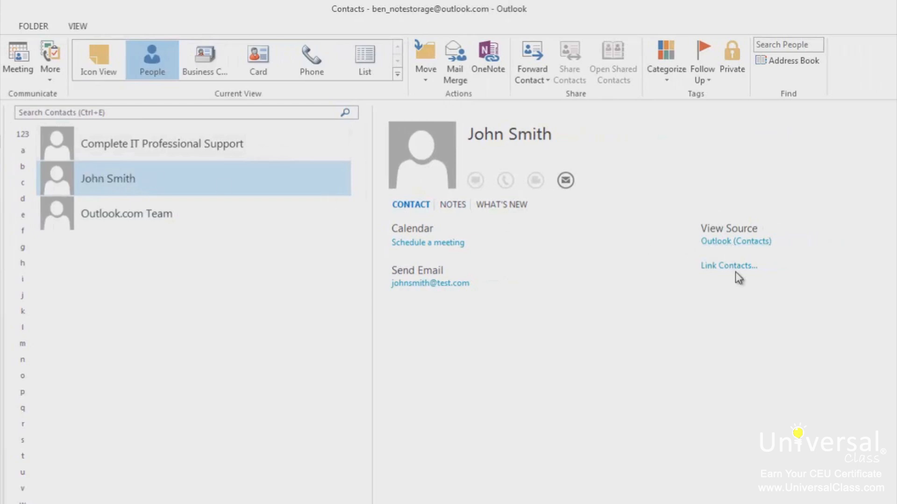
pyautogui.click(728, 265)
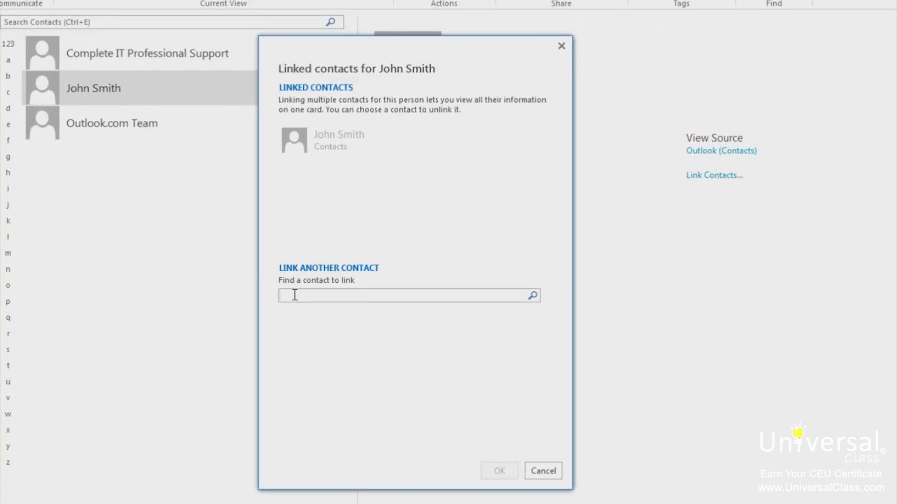
pyautogui.write('Out')
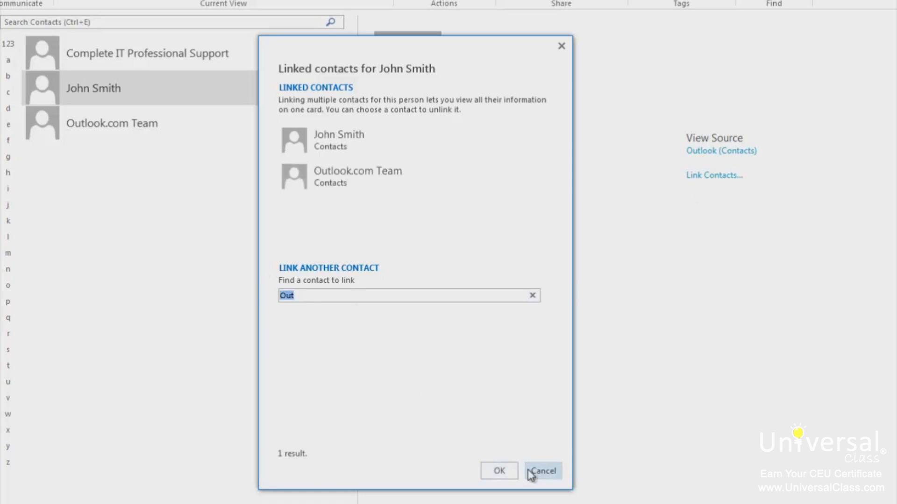
pyautogui.click(542, 471)
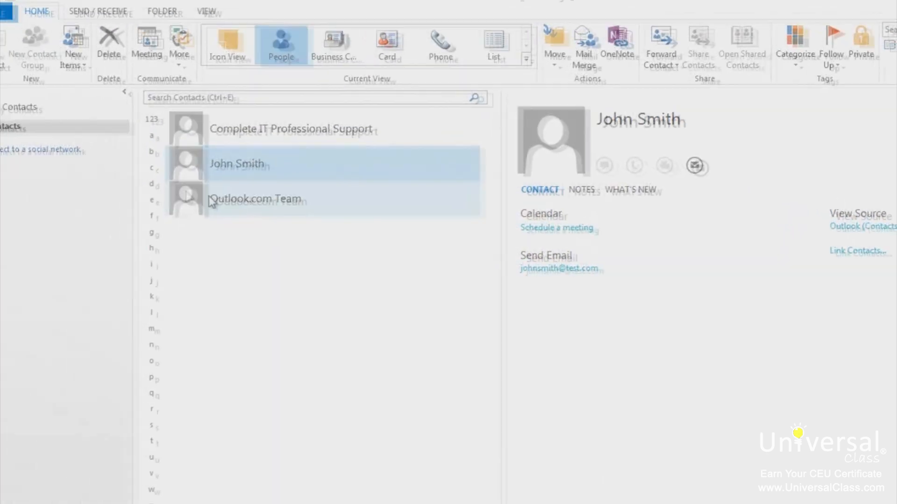
# - Create a new folder group named 'Personal' under My Contacts
pyautogui.rightClick(40, 121)
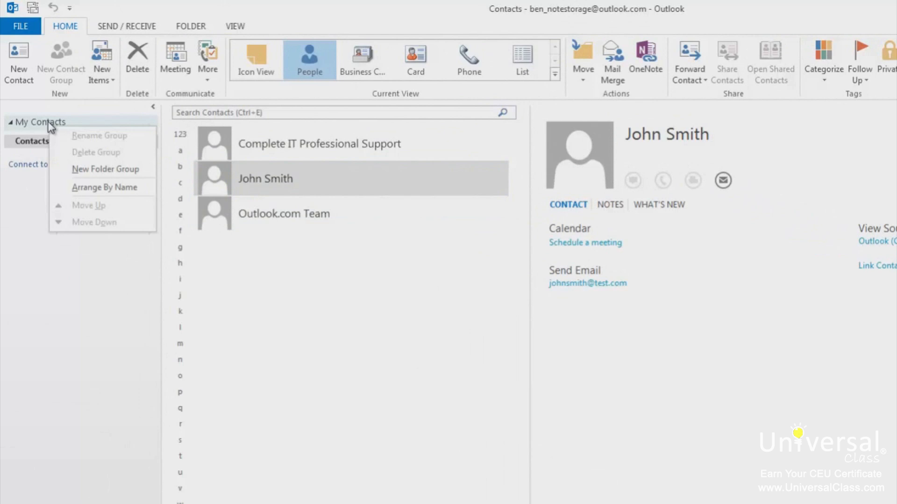
pyautogui.moveTo(106, 164)
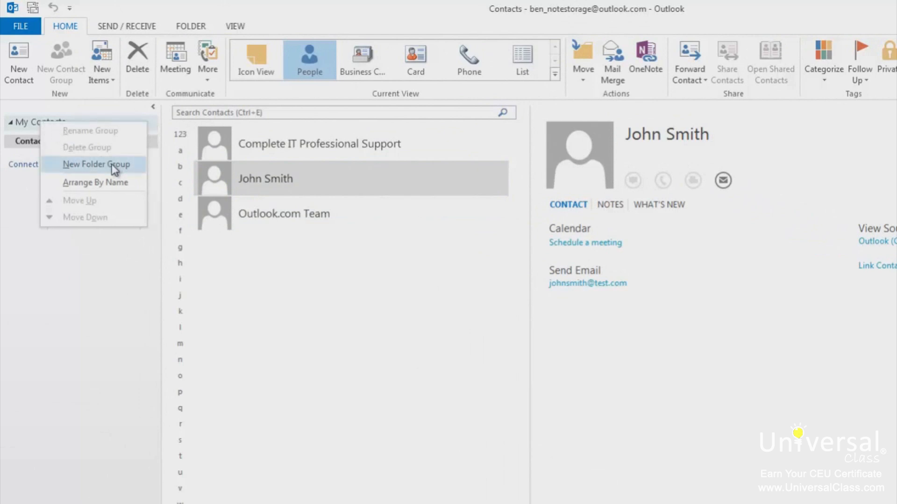
pyautogui.click(97, 165)
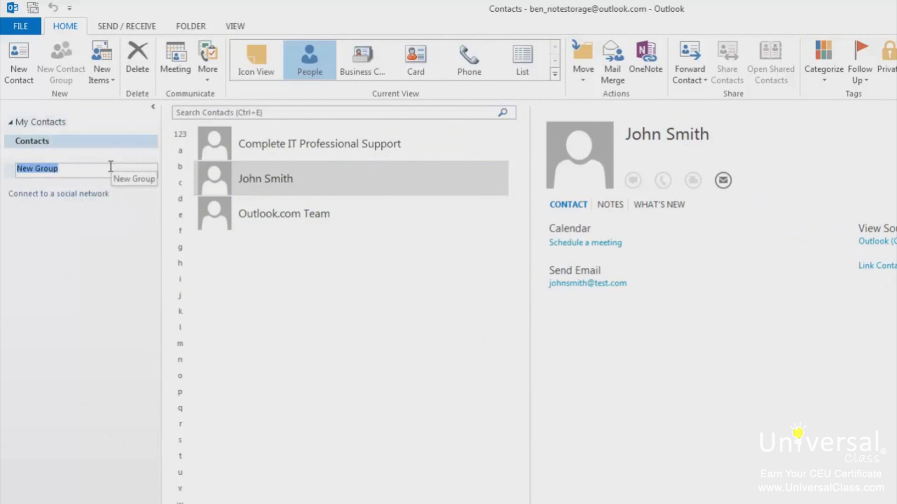
pyautogui.write('Personal')
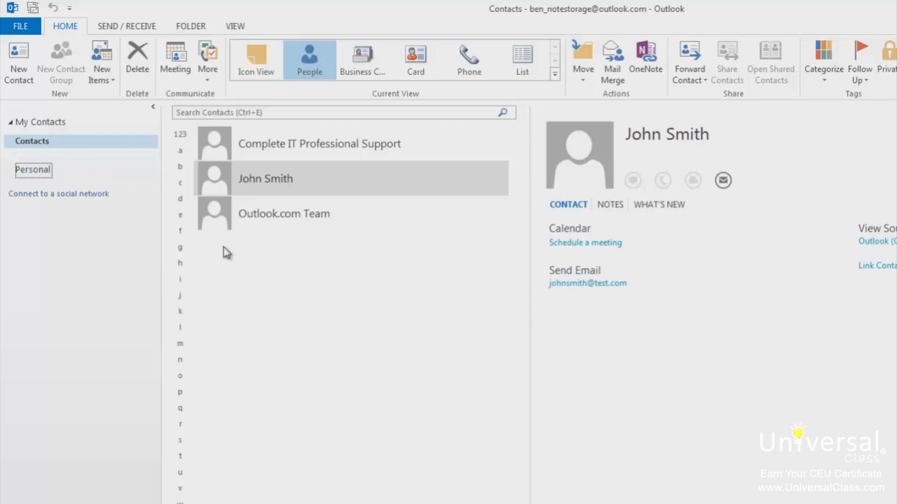
pyautogui.moveTo(508, 361)
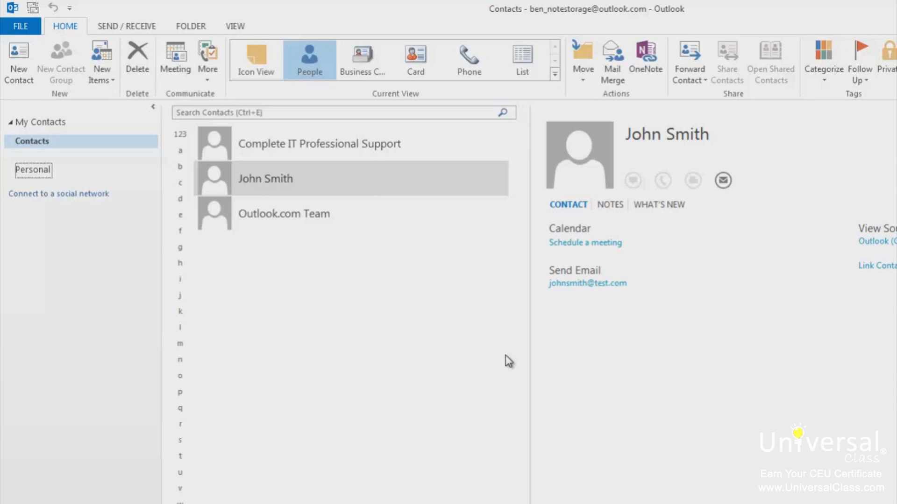
pyautogui.moveTo(483, 355)
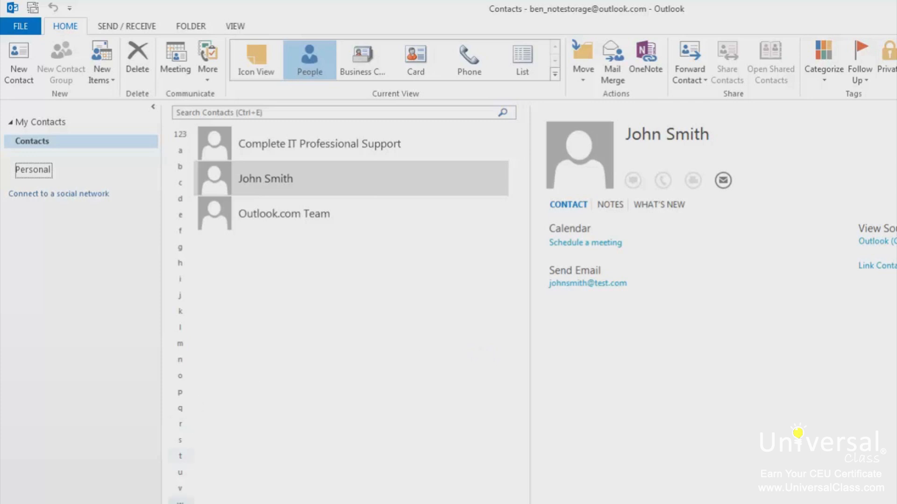
# - Show the Complete IT Professional Support contact's details with its support email address
pyautogui.click(318, 144)
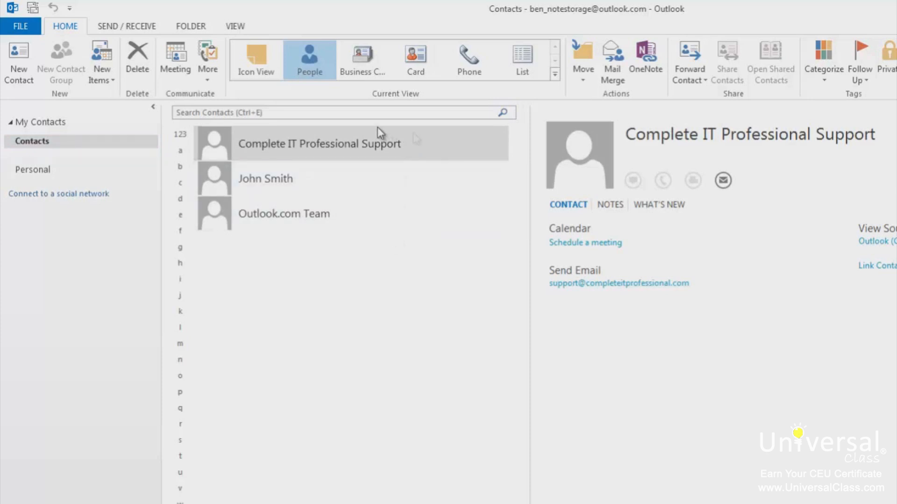
pyautogui.moveTo(571, 222)
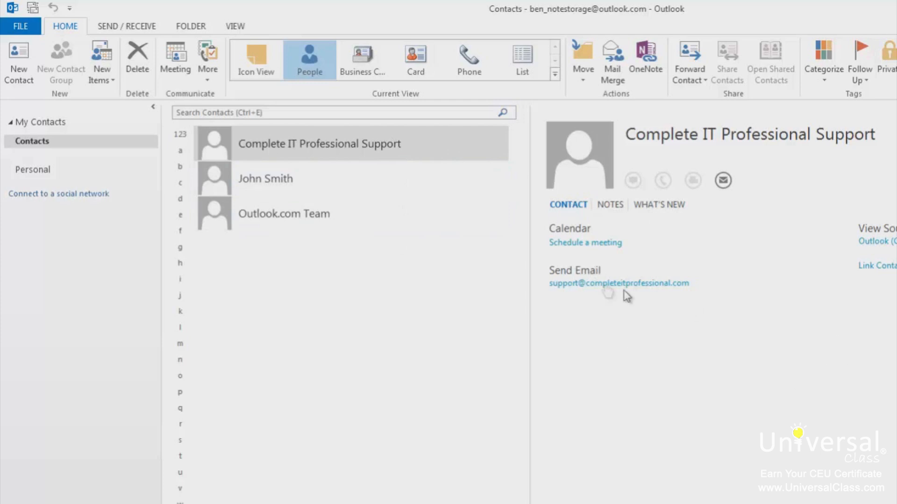
pyautogui.moveTo(491, 366)
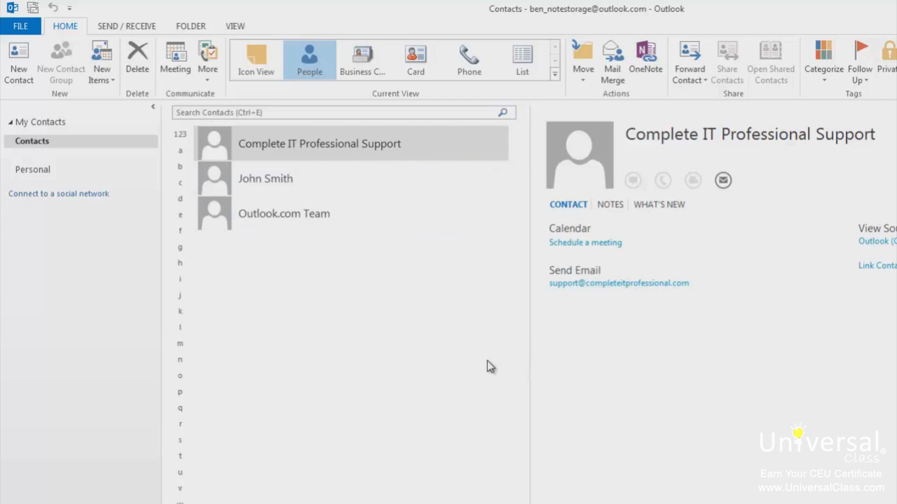
pyautogui.moveTo(433, 355)
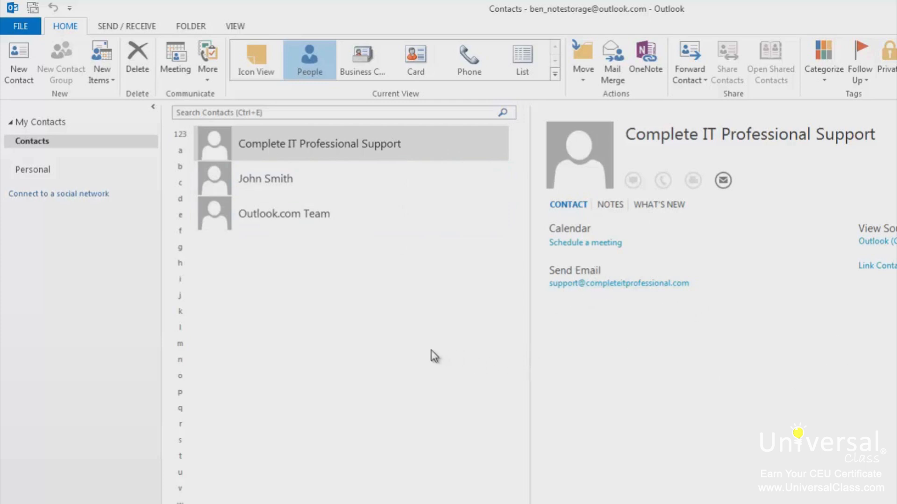
pyautogui.moveTo(412, 332)
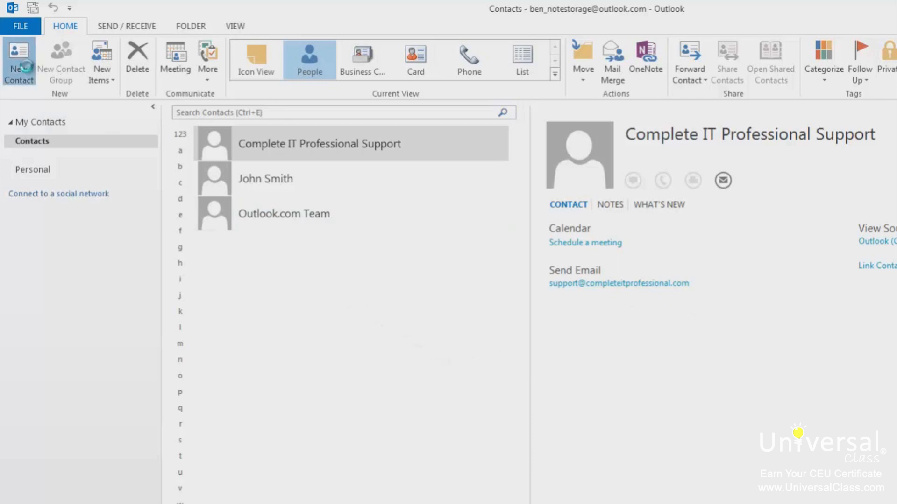
pyautogui.click(19, 61)
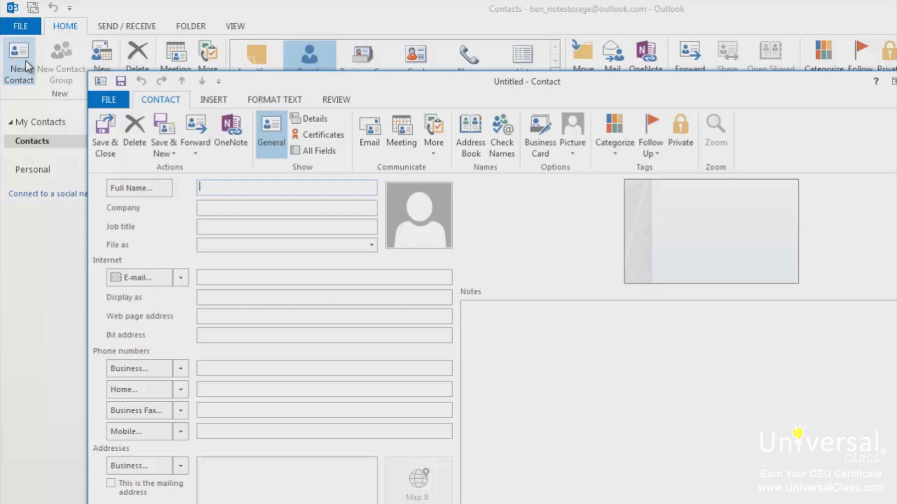
pyautogui.click(285, 187)
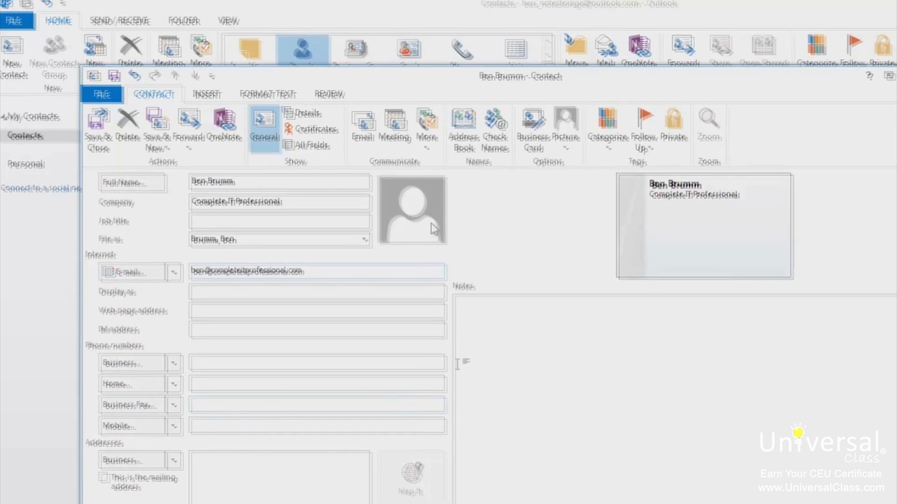
pyautogui.click(460, 72)
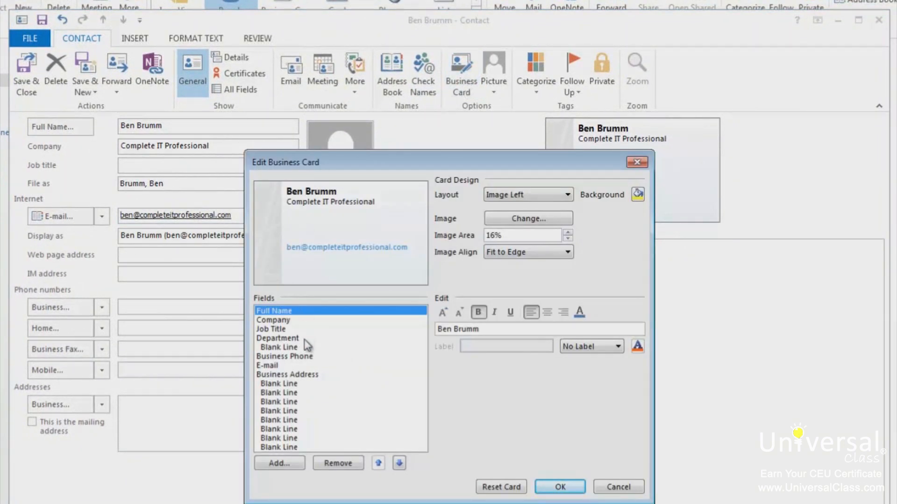
pyautogui.moveTo(317, 264)
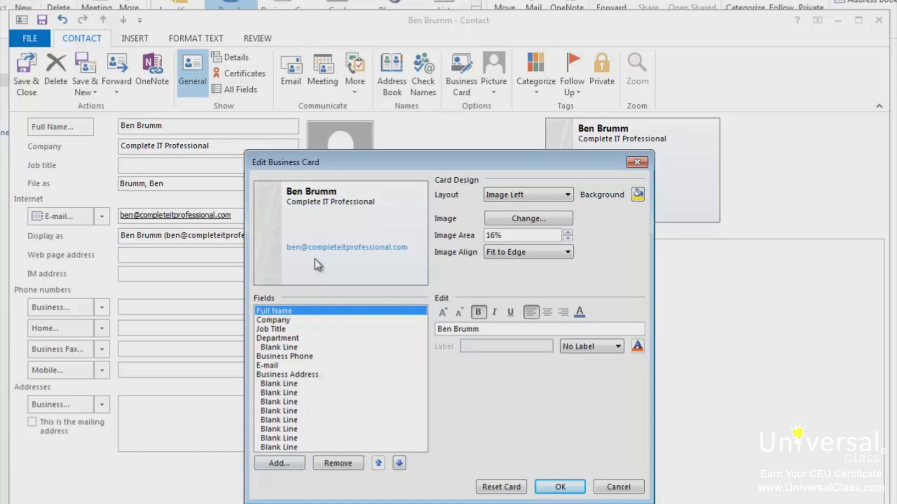
pyautogui.click(558, 487)
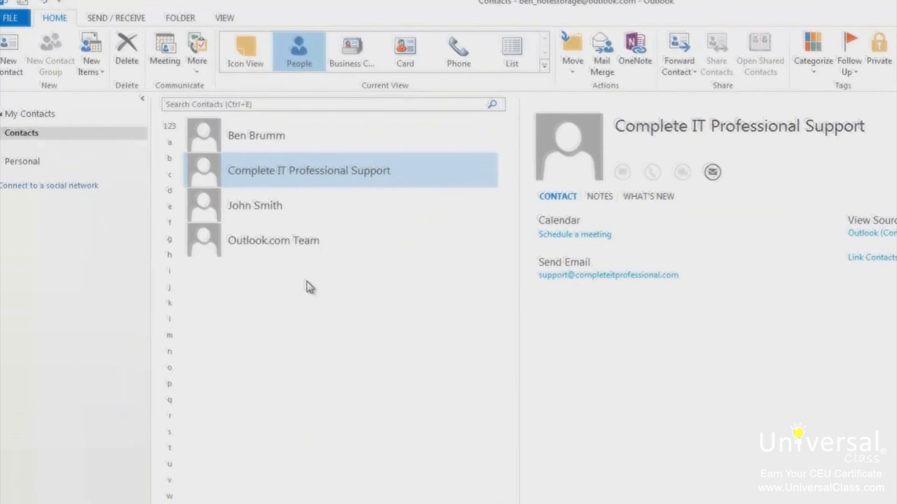
pyautogui.click(255, 136)
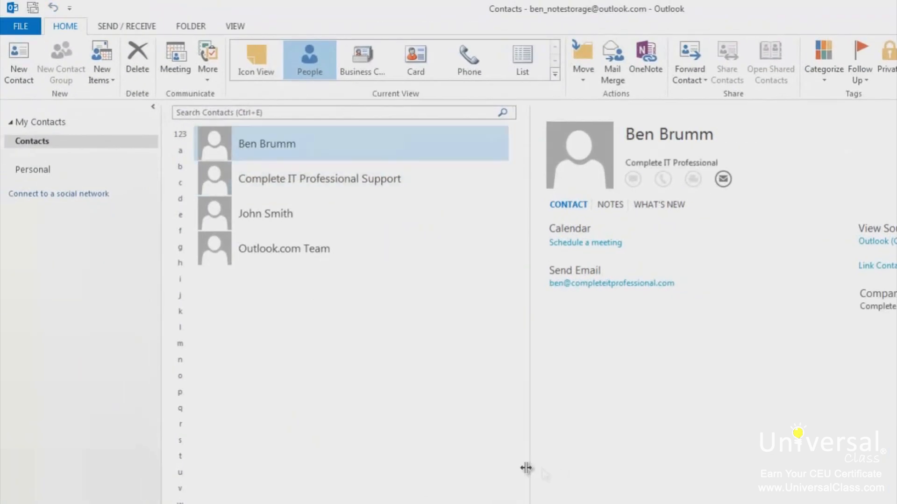
# - Start a new email from Mail and browse the insertable Business Card list on the Insert ribbon
pyautogui.click(26, 132)
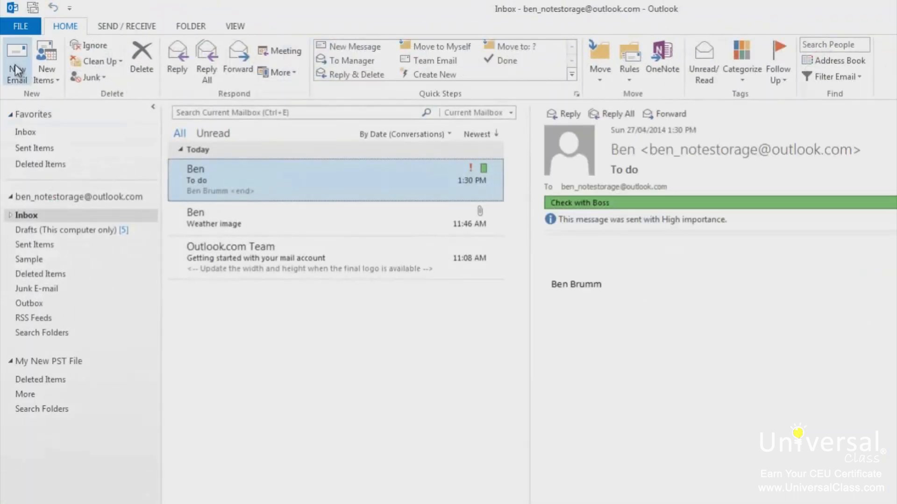
pyautogui.click(17, 59)
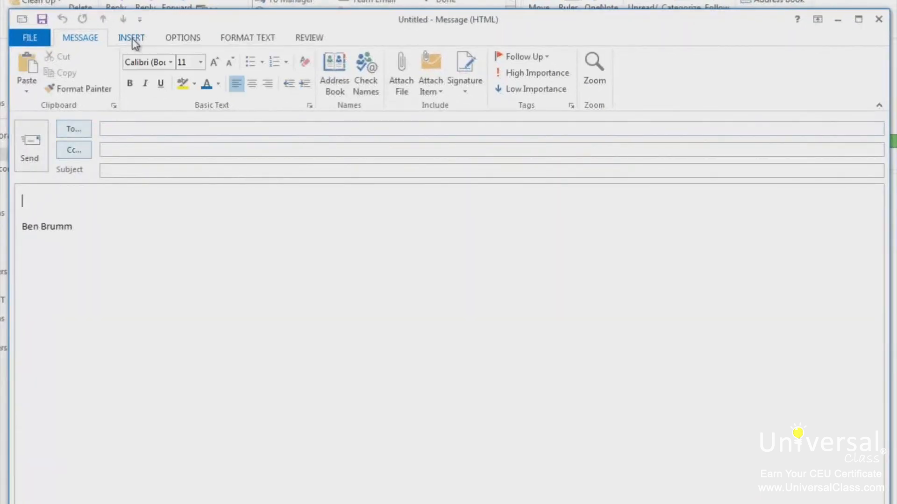
pyautogui.click(131, 37)
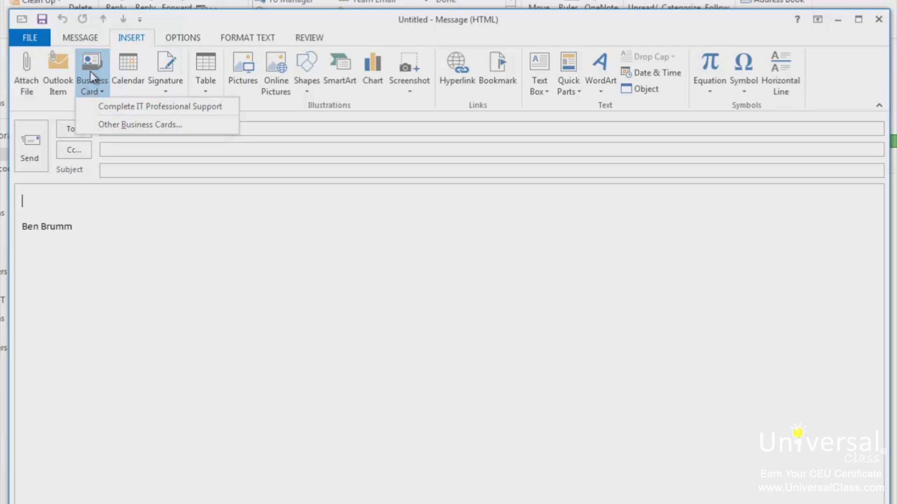
pyautogui.click(139, 125)
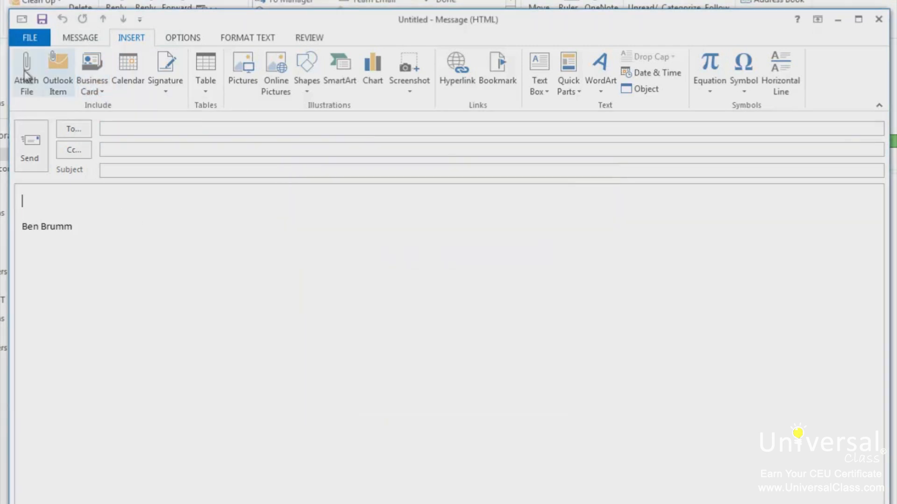
pyautogui.click(92, 73)
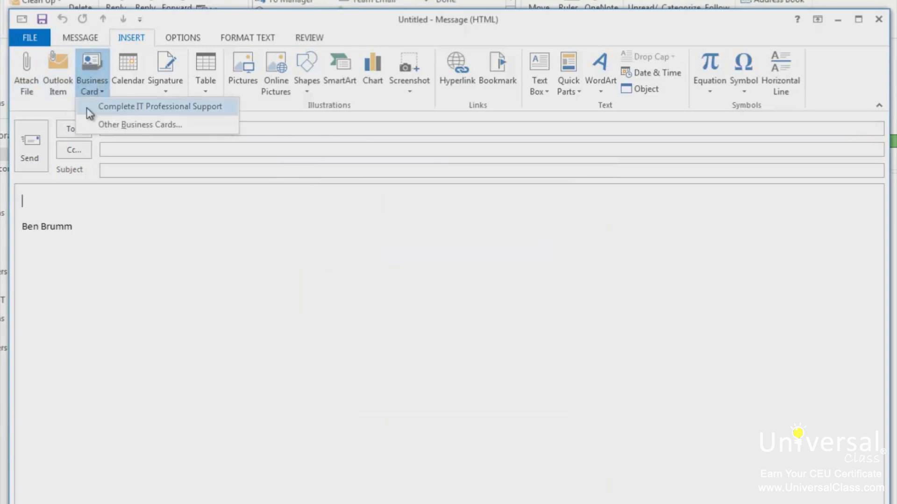
pyautogui.click(160, 106)
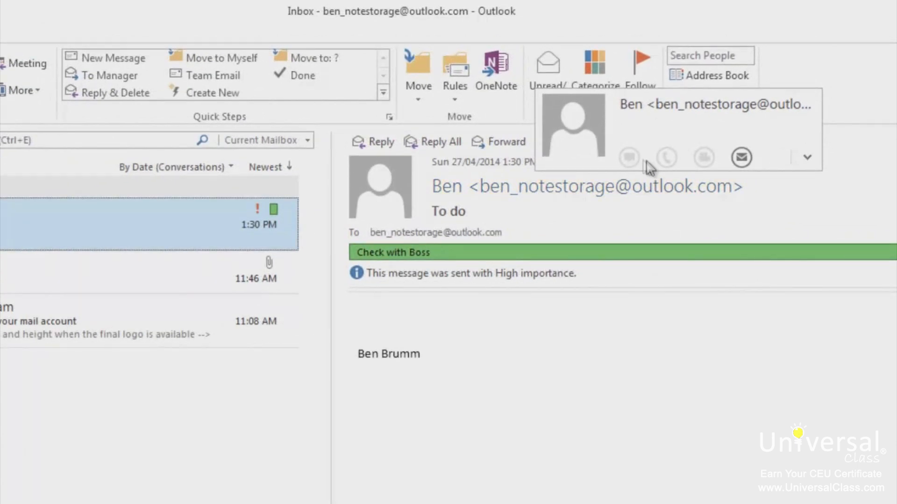
pyautogui.moveTo(740, 158)
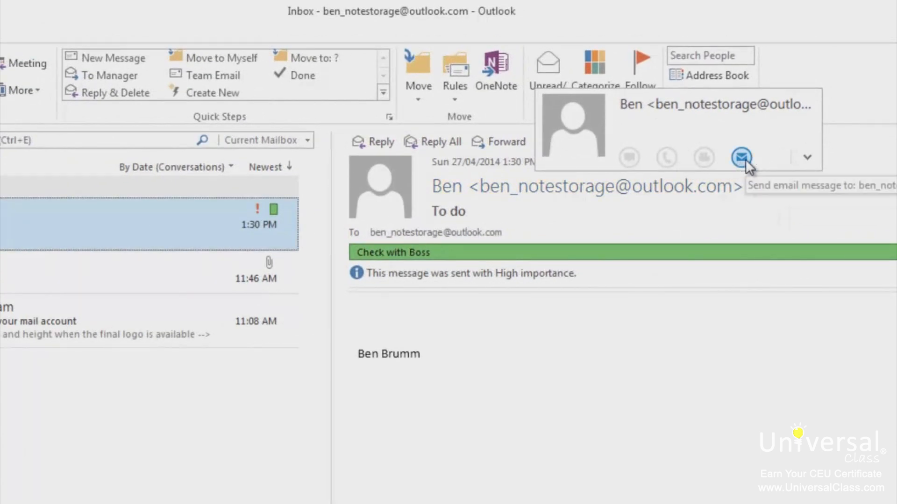
pyautogui.moveTo(806, 157)
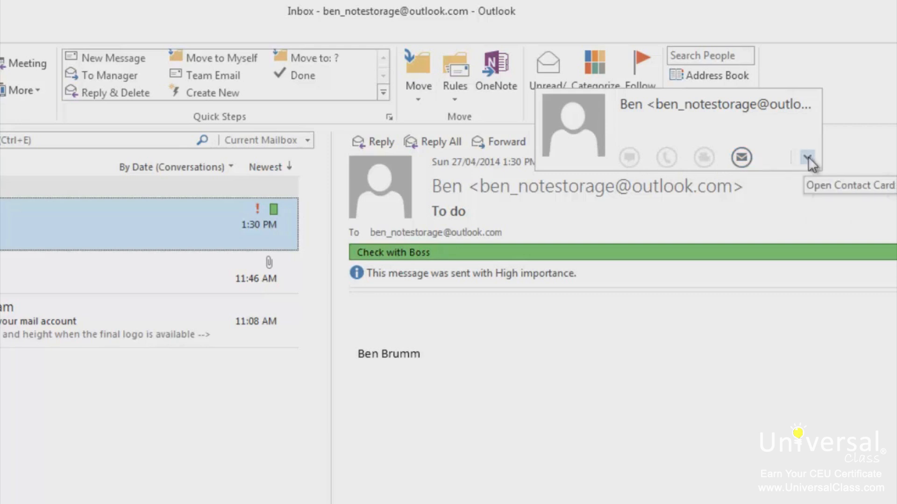
# - Expand the To do message sender's quick card into Ben's full contact card
pyautogui.click(806, 159)
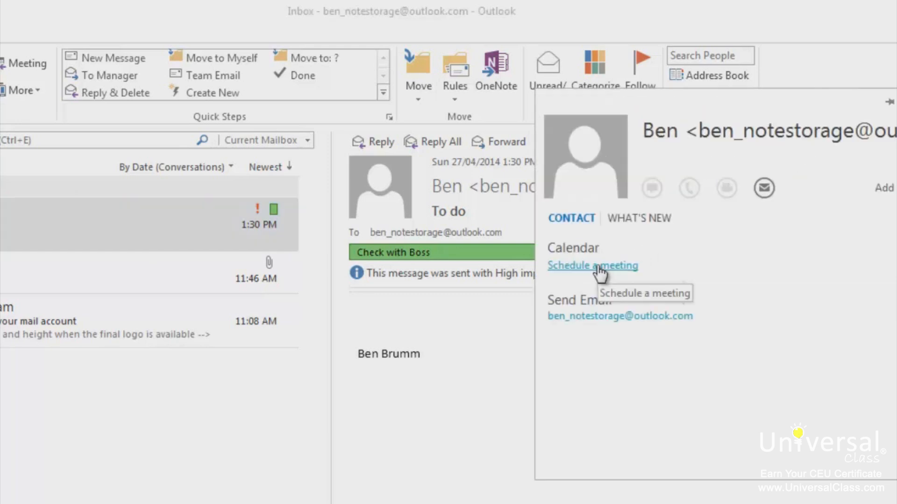